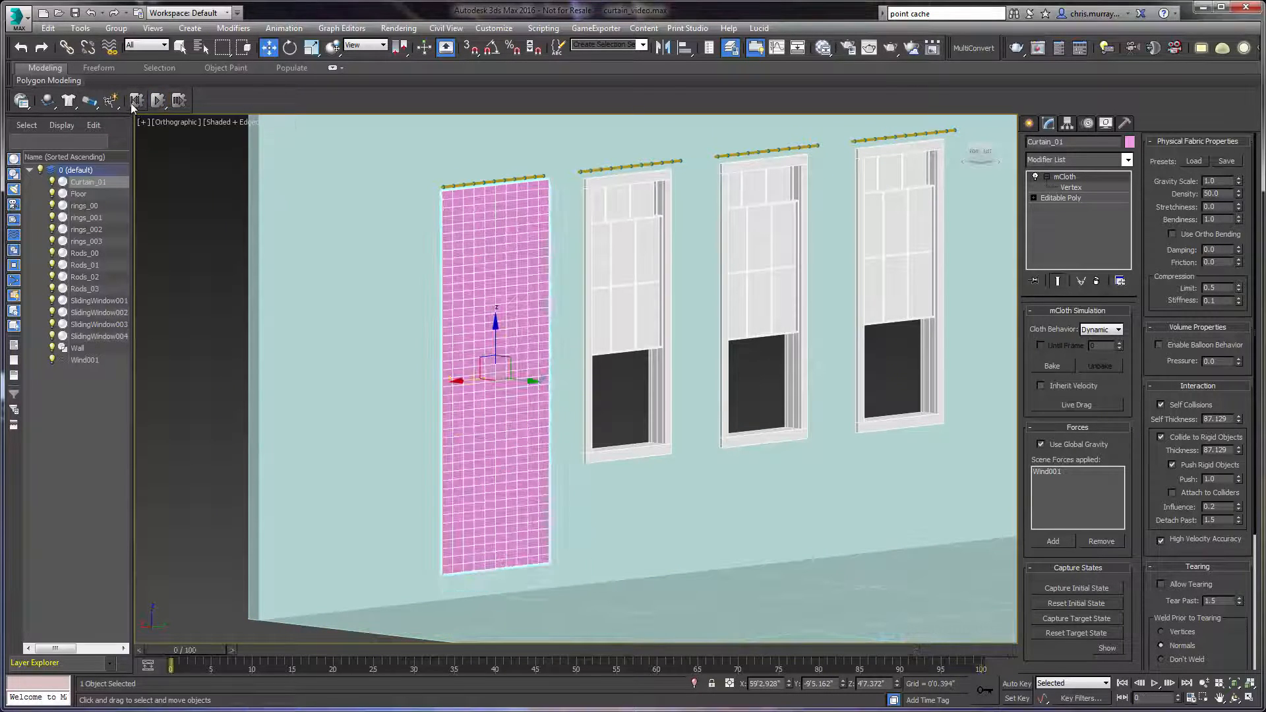
Run the MassFX simulation so the mCloth curtain drapes and parts in the wind over 100 frames.
click(159, 100)
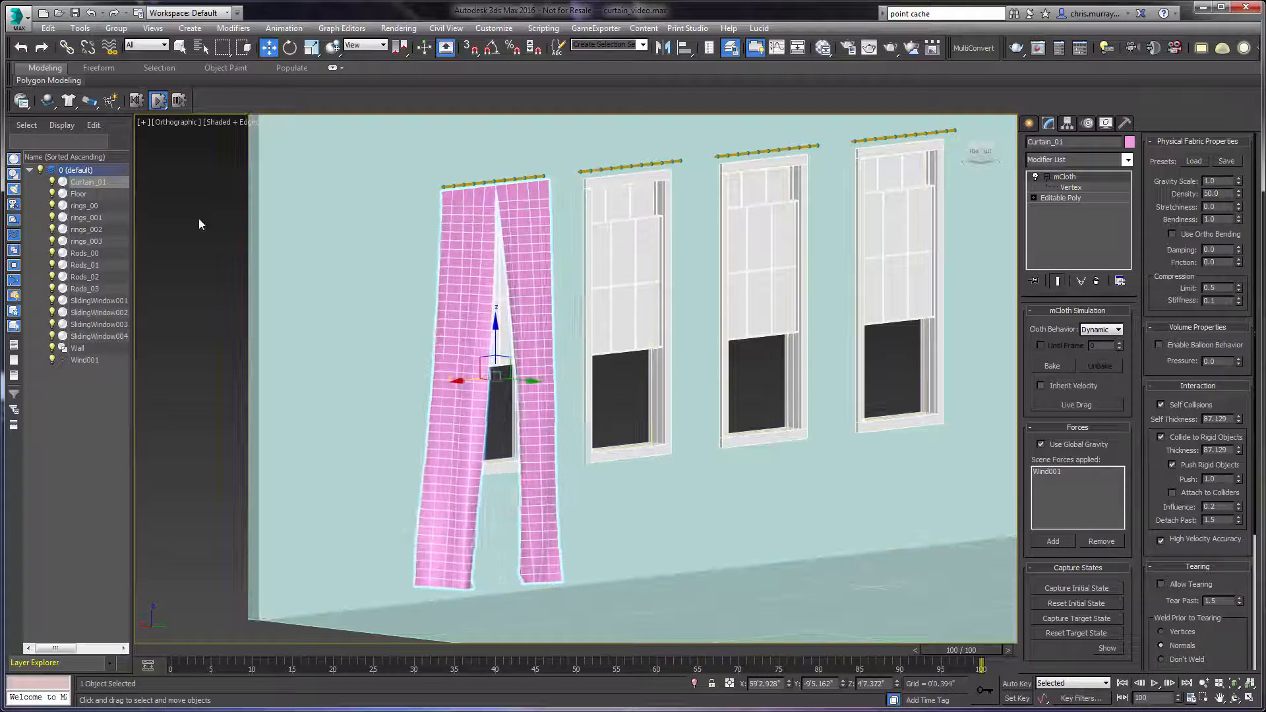
Reset the MassFX simulation to discard the wind-blown result.
click(137, 100)
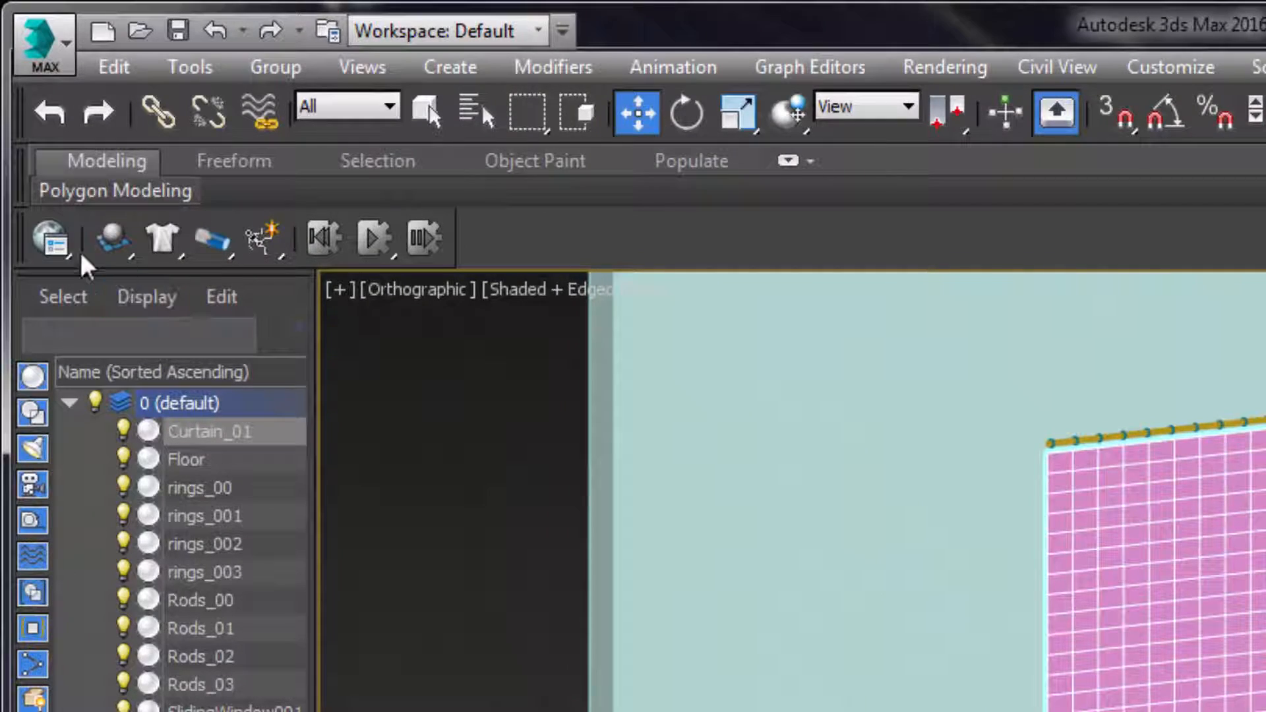
Bake the curtain's mCloth simulation via MassFX Tools' Bake Selected, extending the range to ~1045 frames.
click(47, 237)
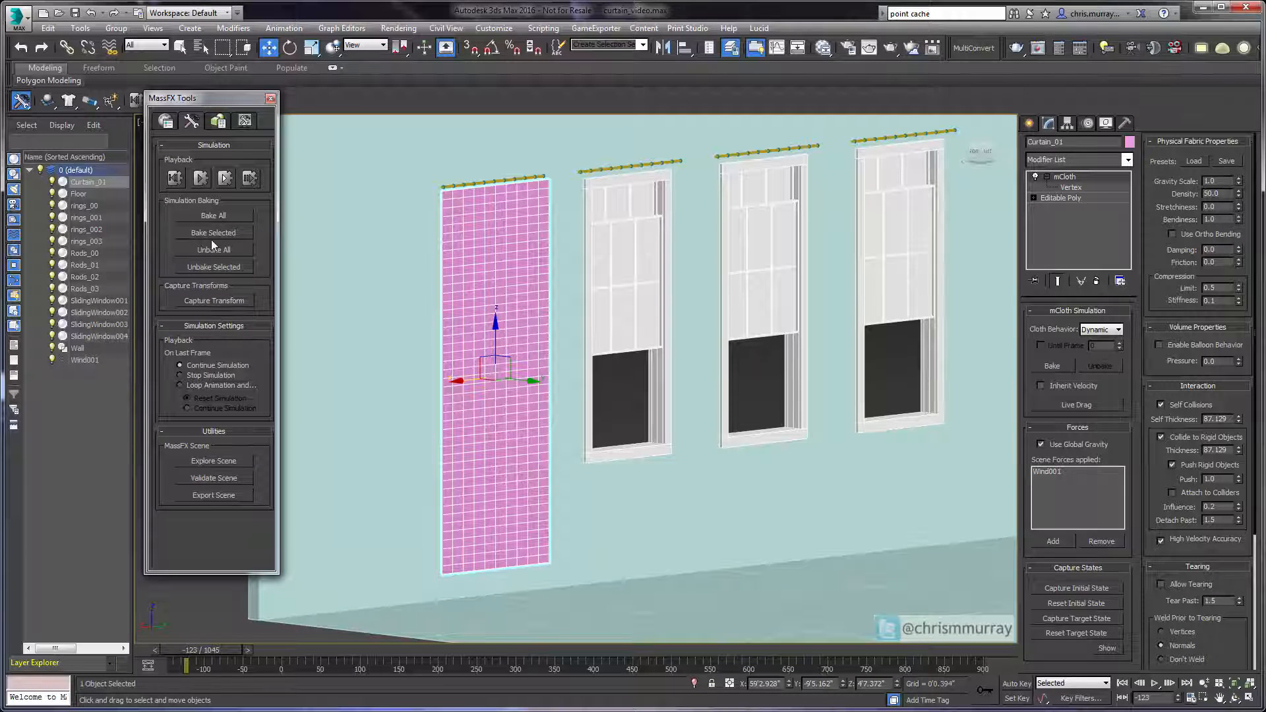
click(213, 232)
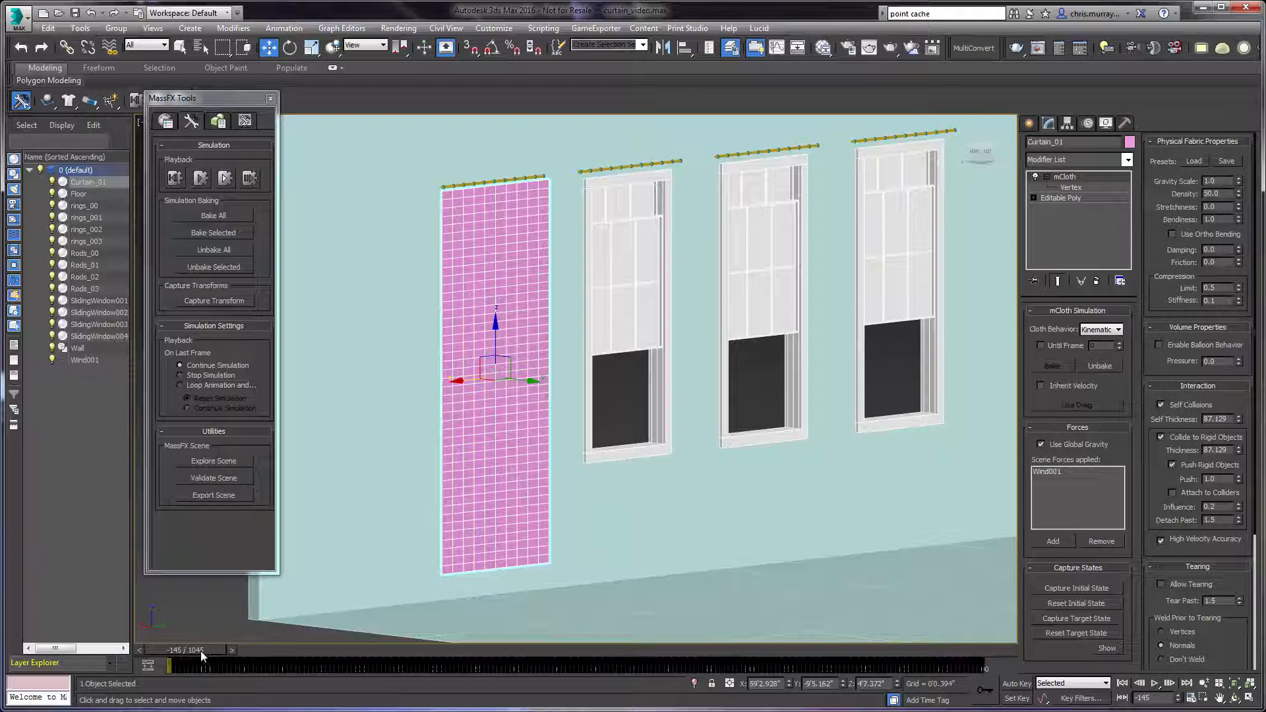
drag(169, 664, 448, 665)
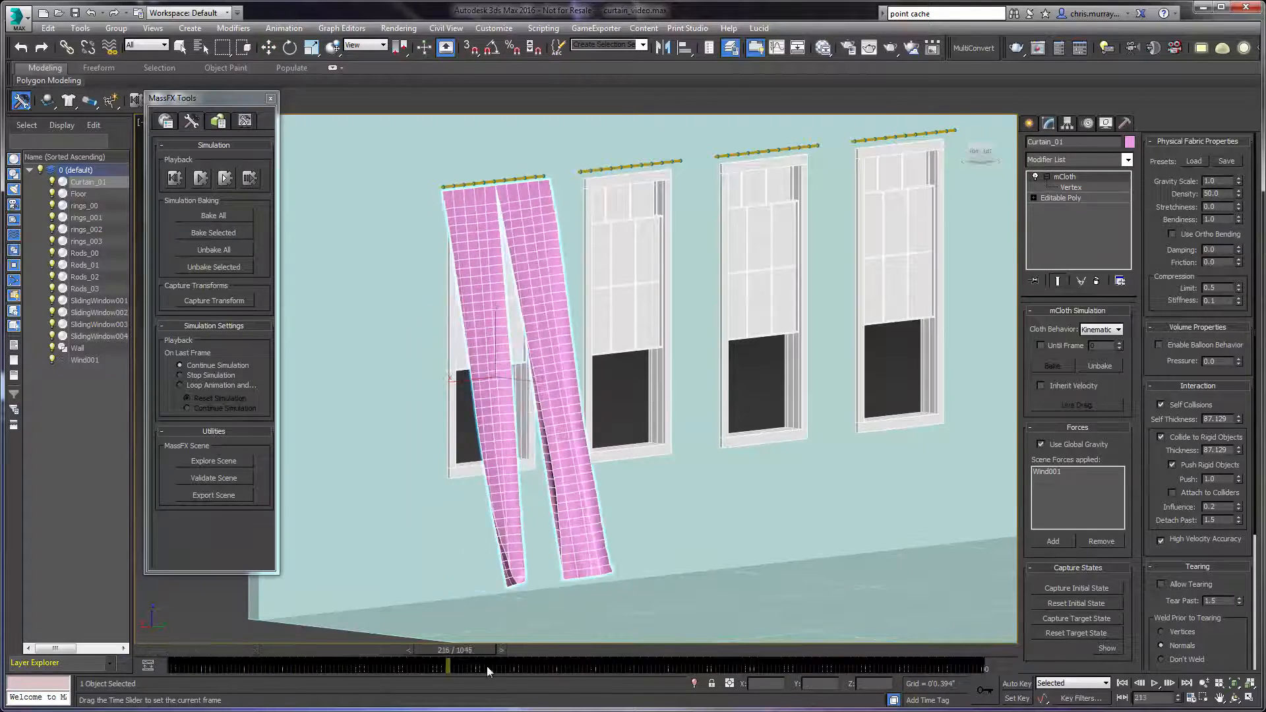
drag(448, 664, 981, 664)
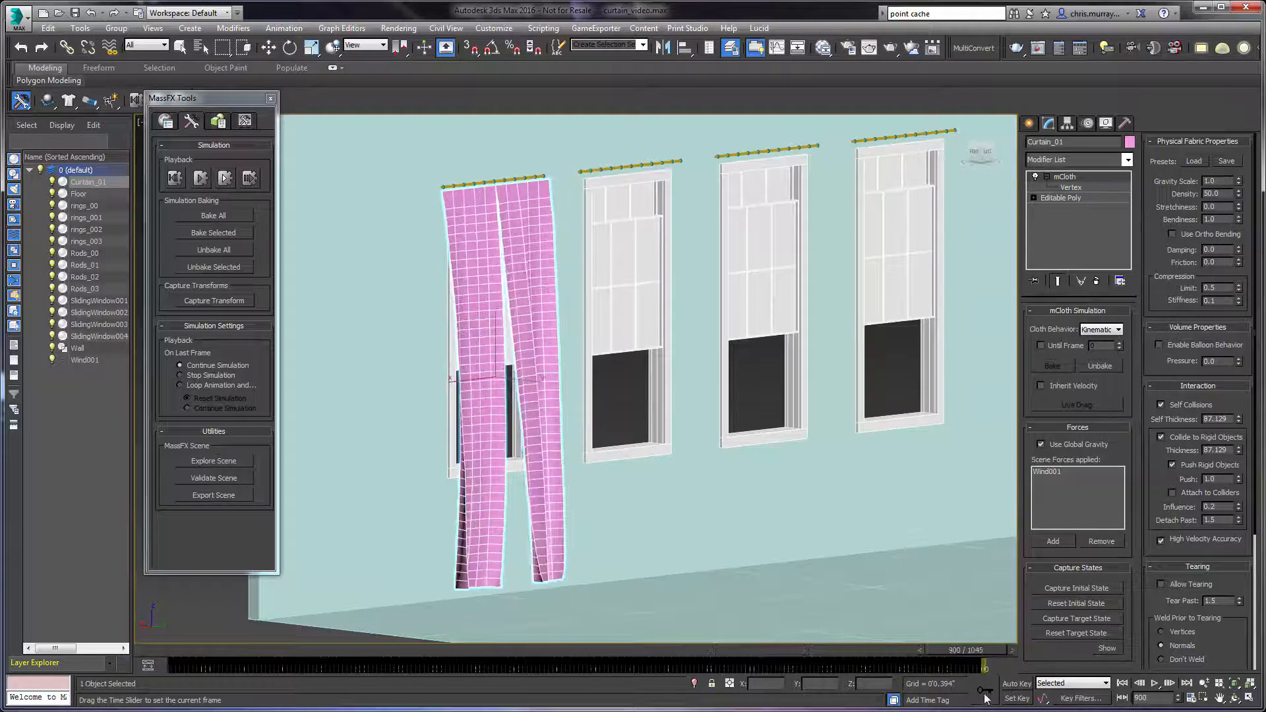
drag(1006, 666, 335, 666)
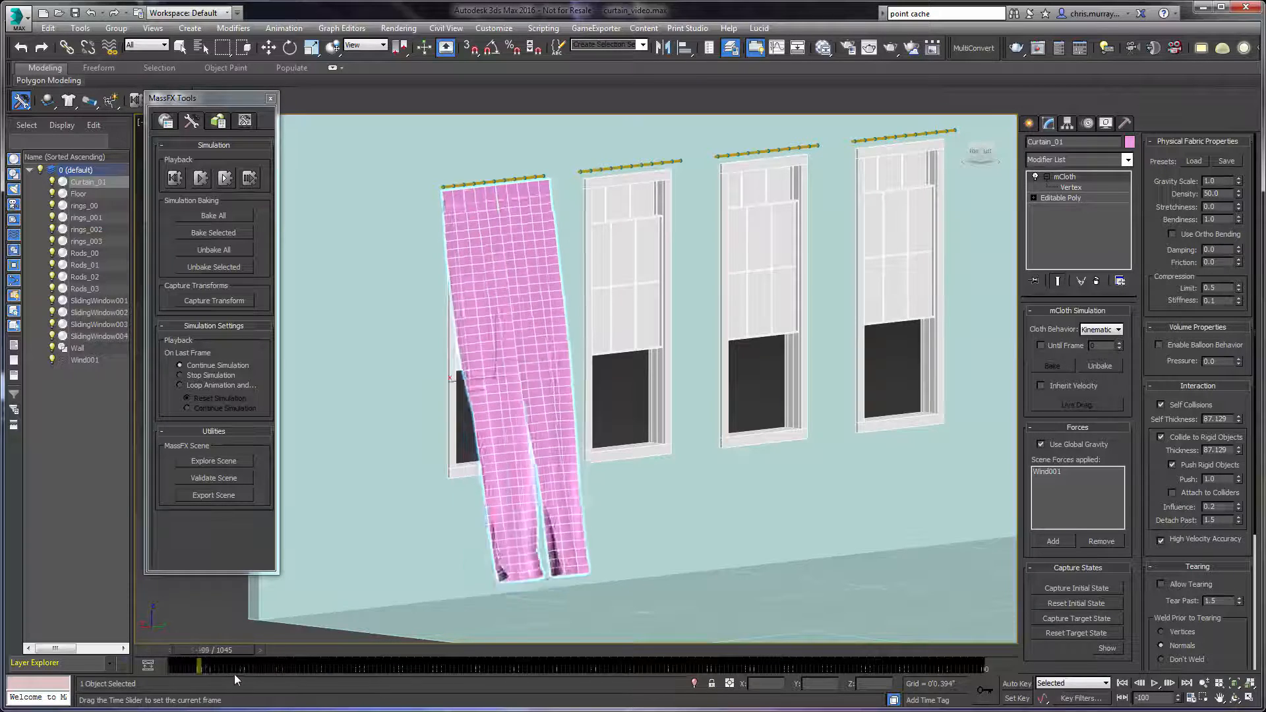
drag(200, 662, 255, 662)
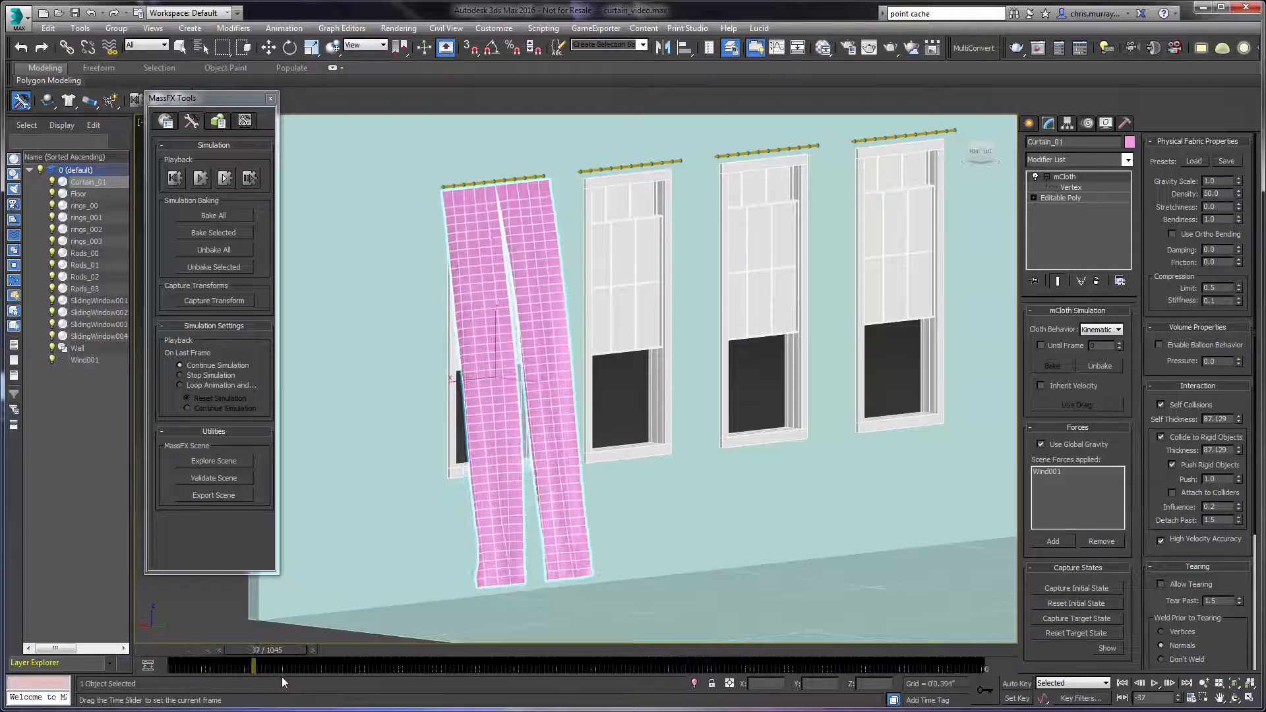
drag(254, 665, 283, 664)
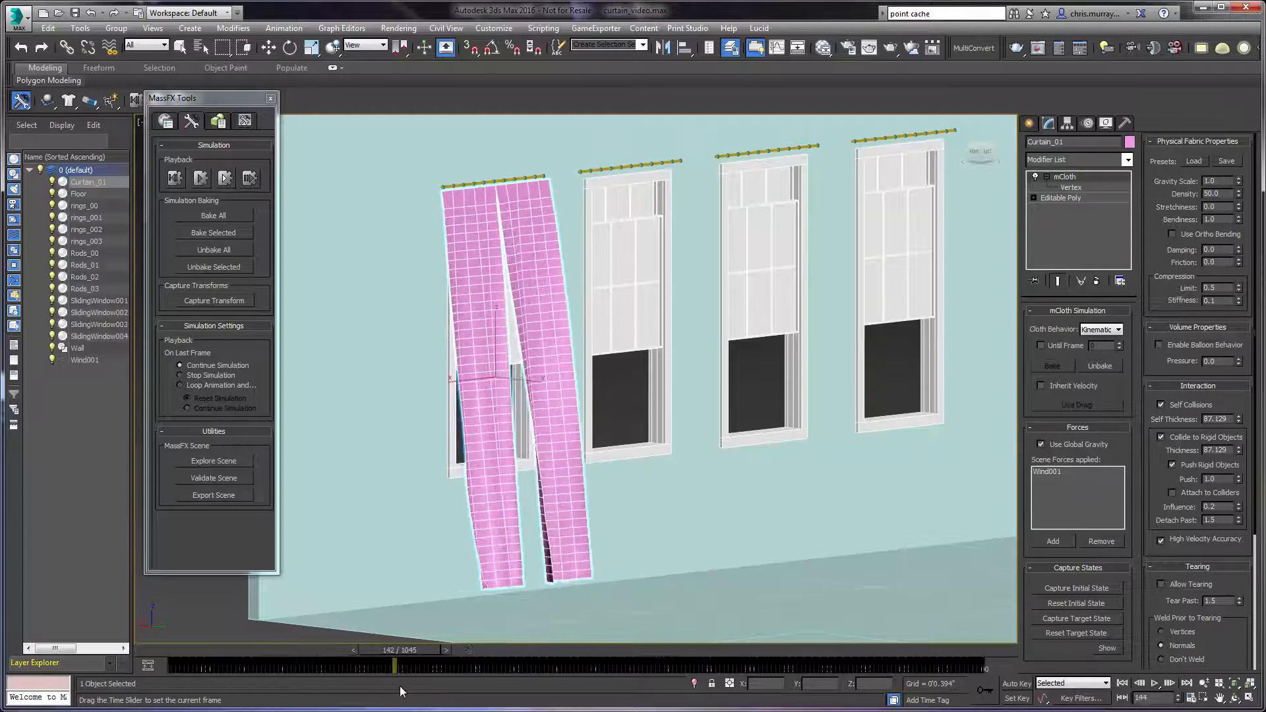
drag(396, 665, 334, 664)
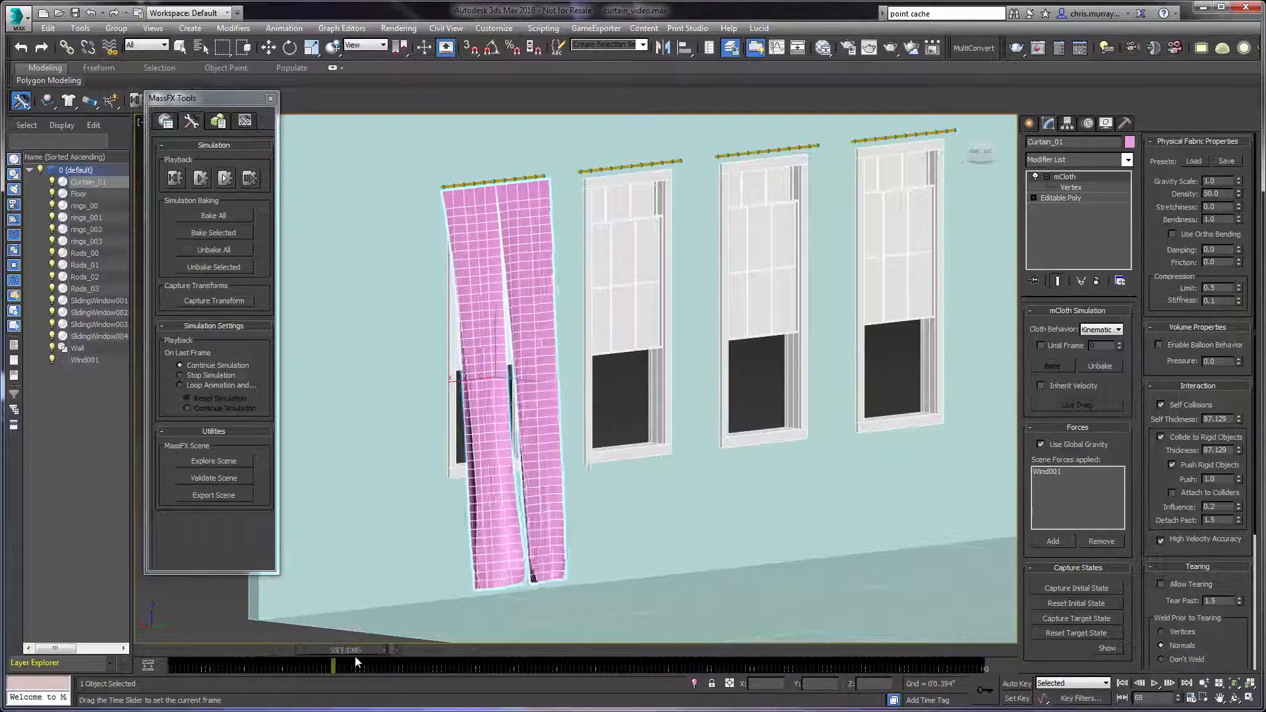
drag(334, 662, 274, 663)
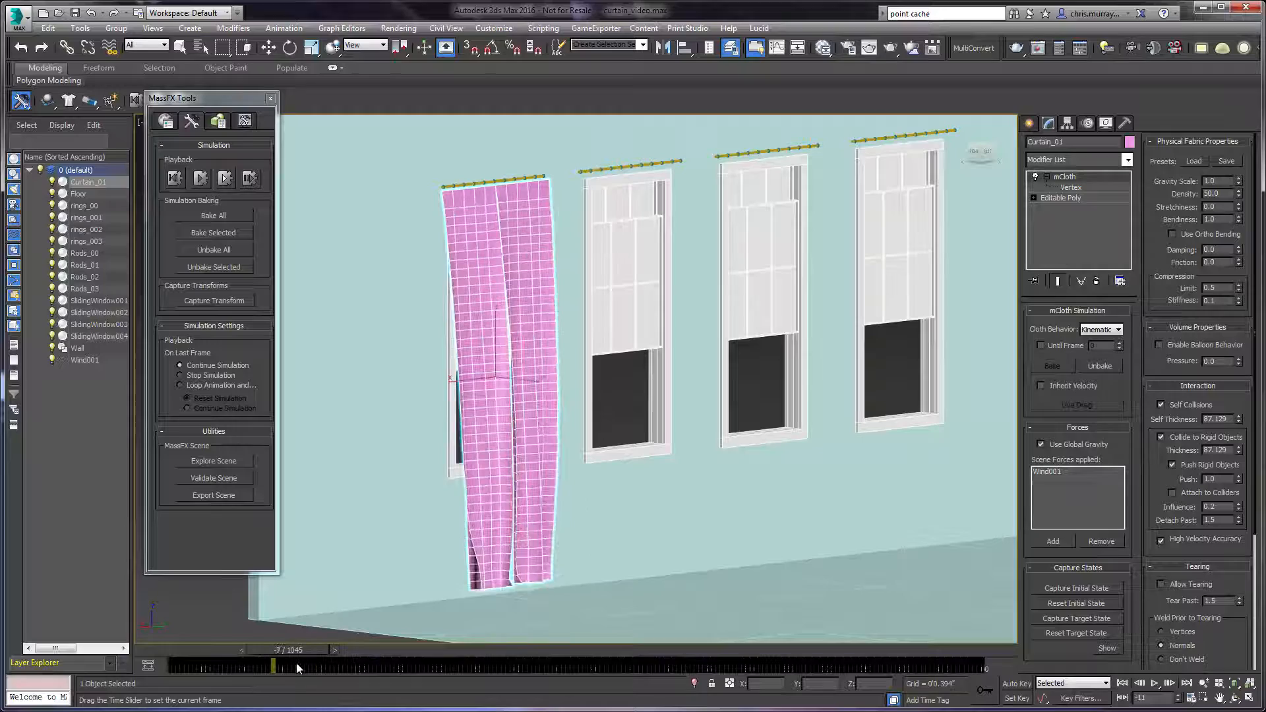
drag(274, 662, 362, 662)
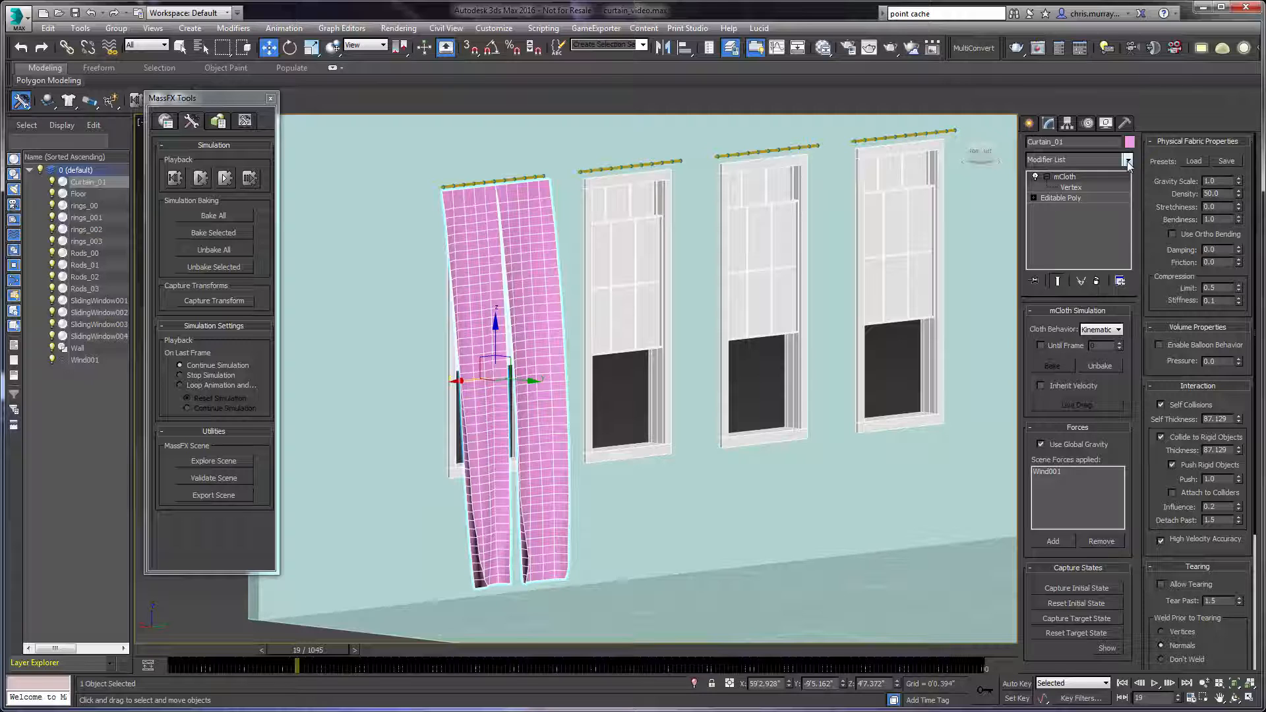
mouse_move(1108, 176)
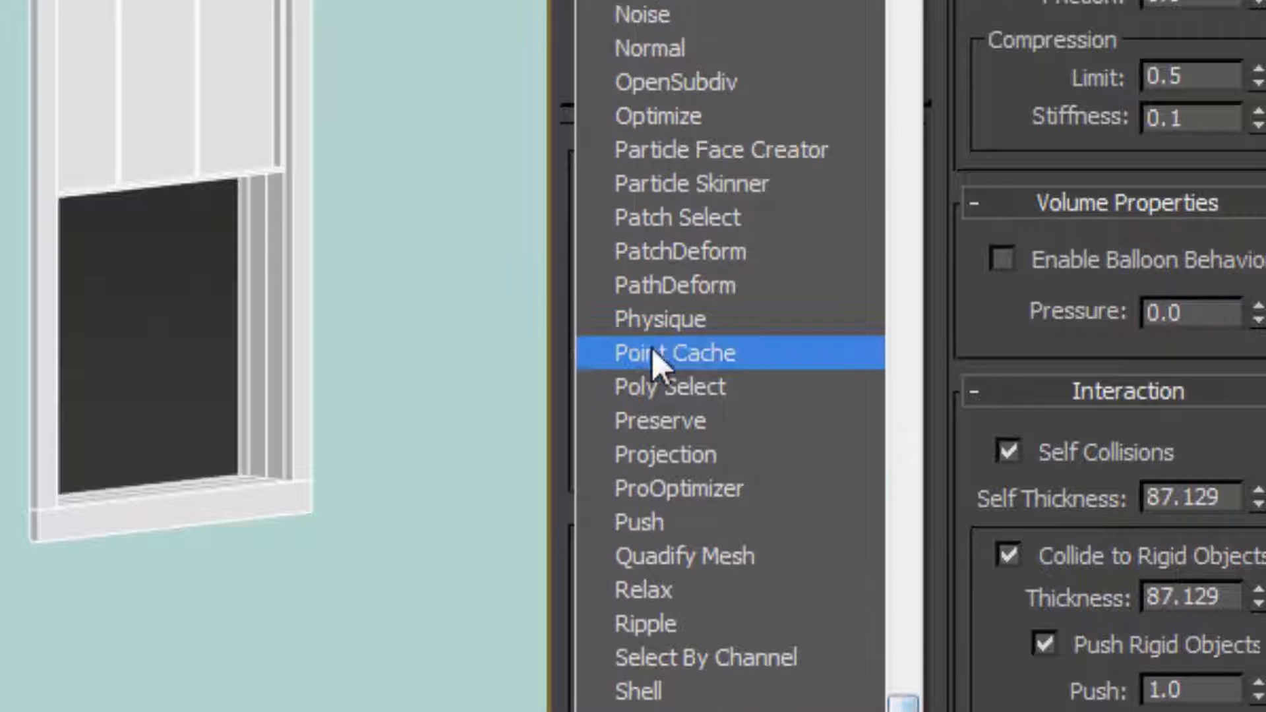
Apply a Point Cache modifier to the curtain from the Modifier List.
click(673, 352)
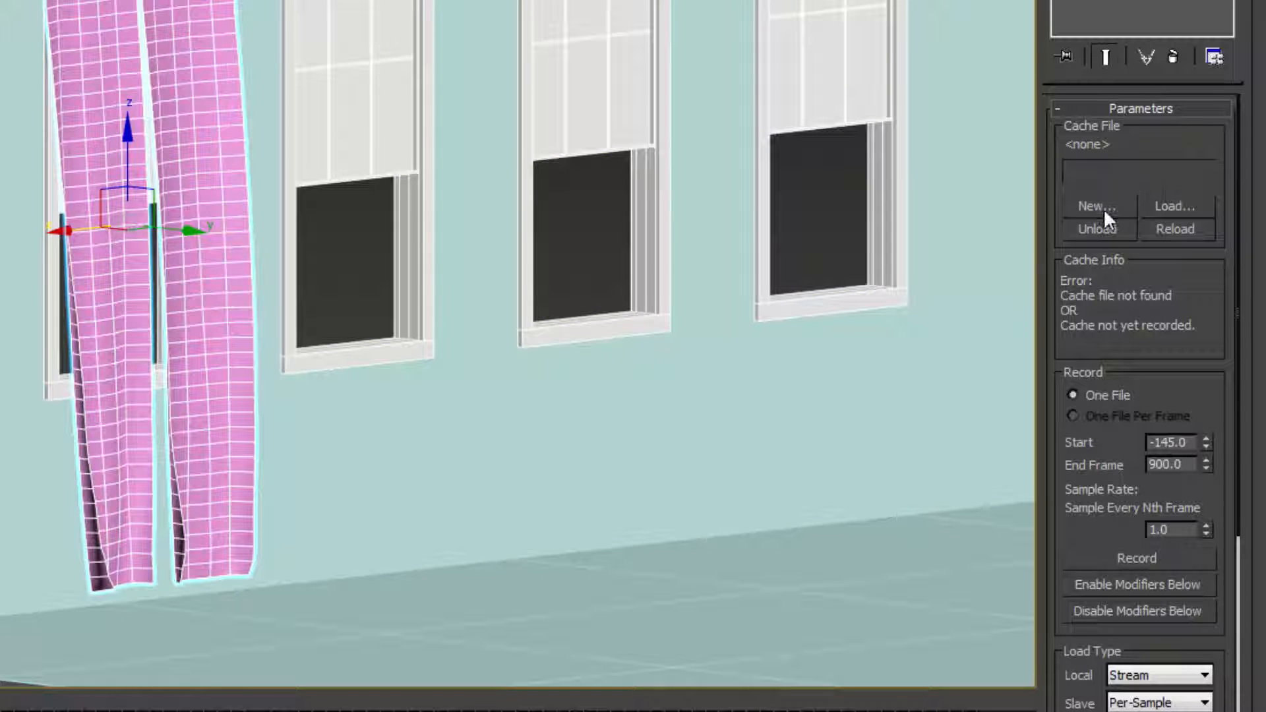
Create the new cache file Curtain_Panel2.xml with a record range of frames 0–900.
click(1095, 205)
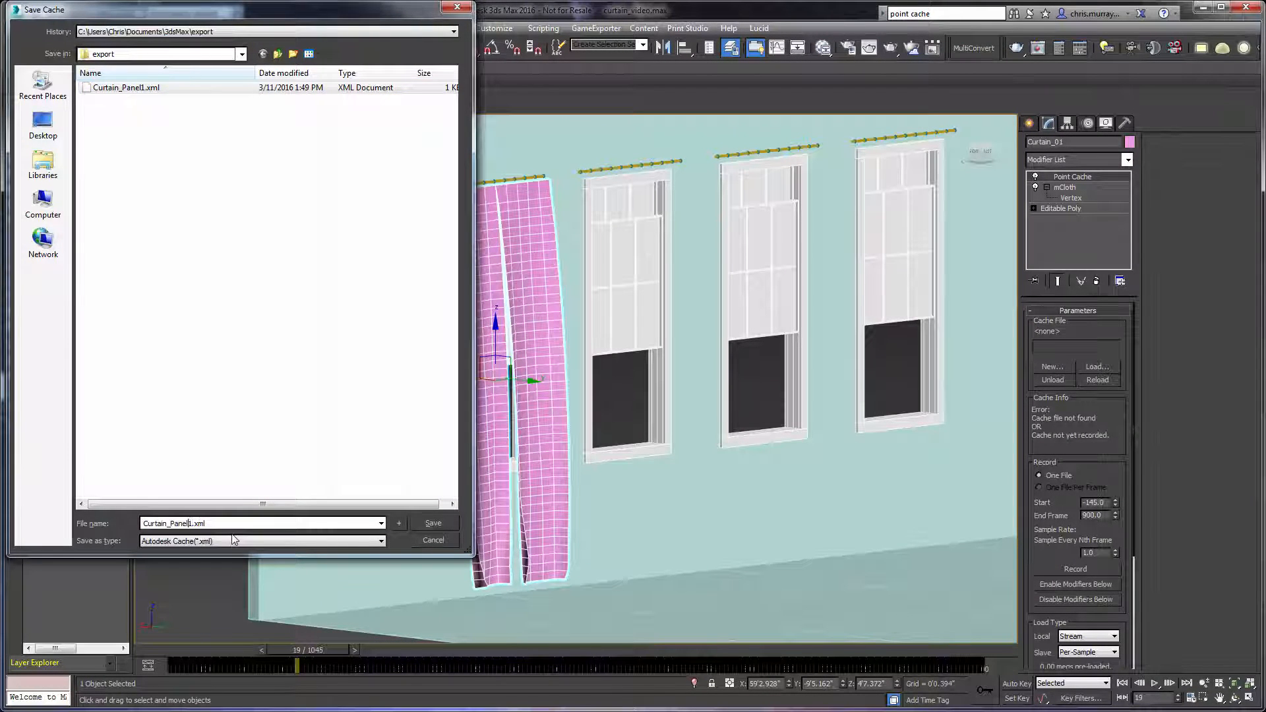
click(433, 522)
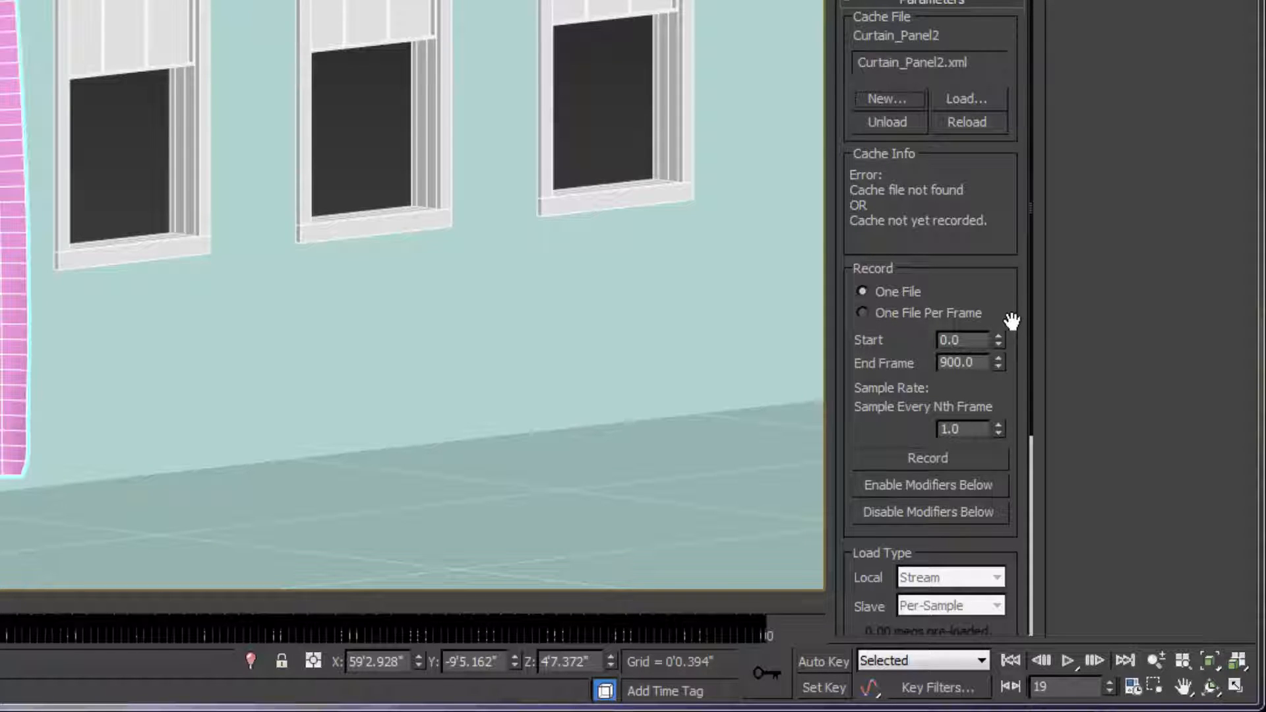
scroll(down, 3)
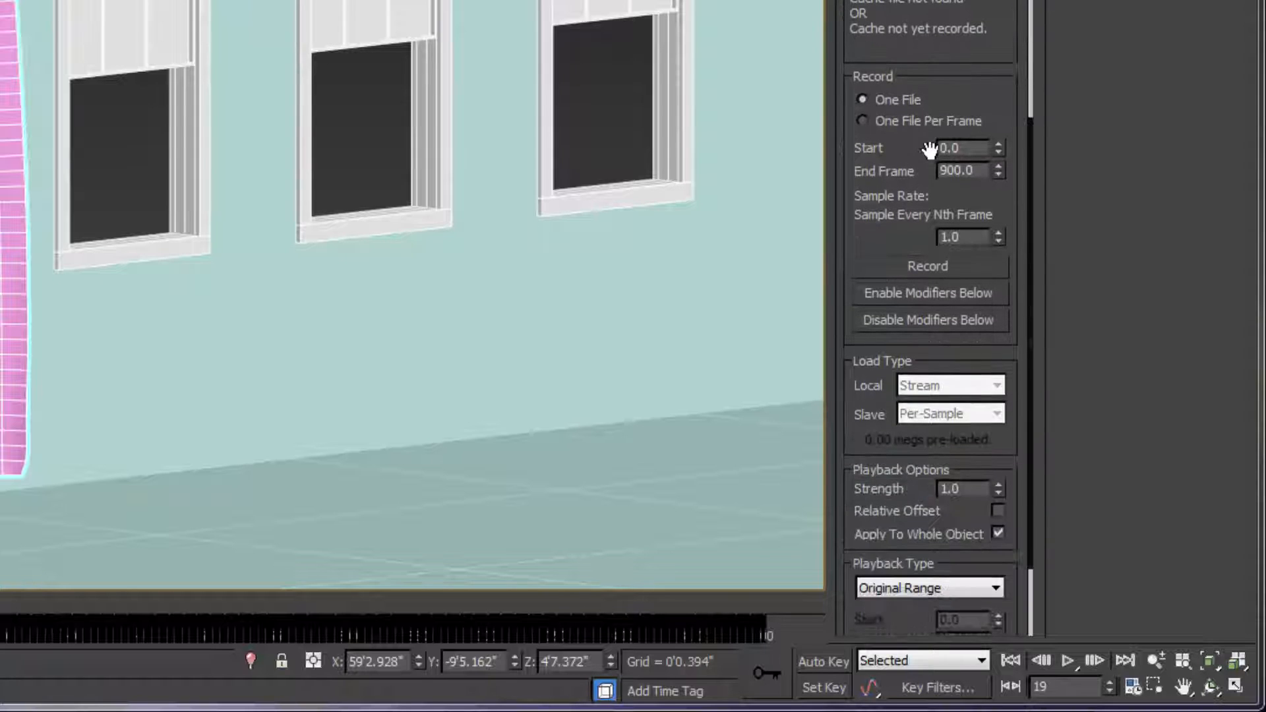
mouse_move(893, 246)
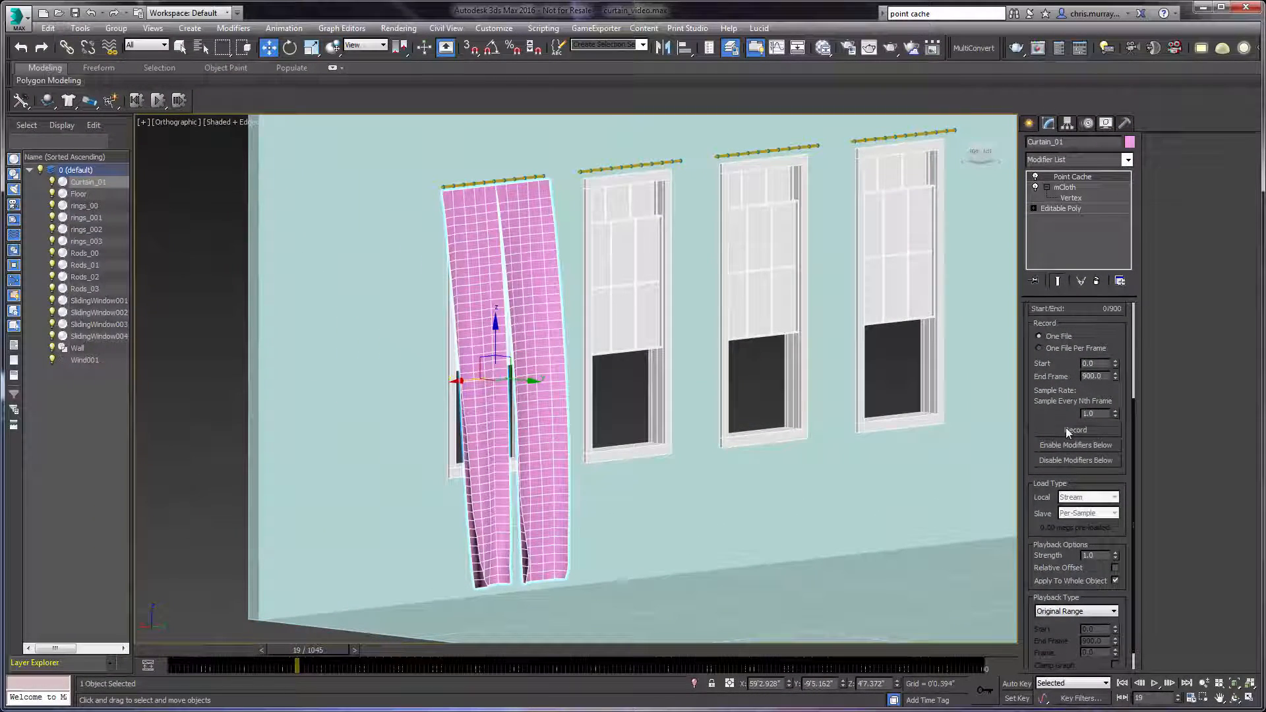
Record 552 points over frames 0–900 into the cache and scrub to verify playback.
click(1075, 429)
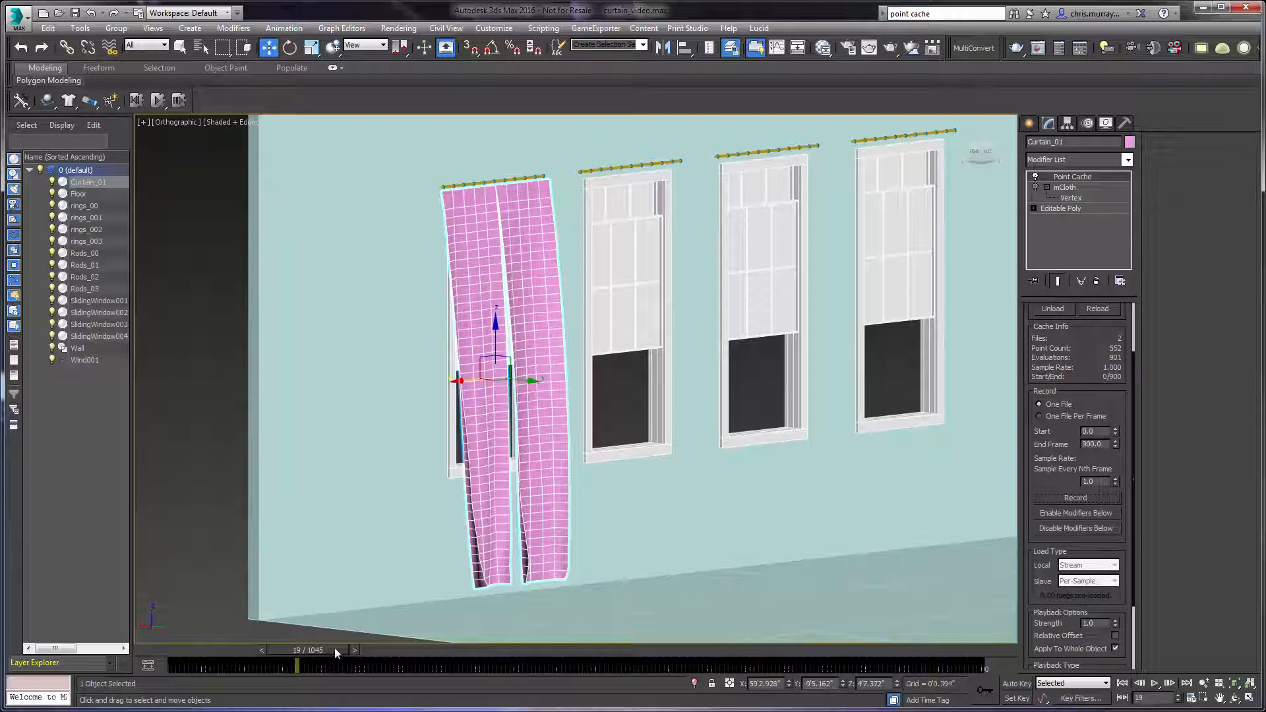
drag(299, 665, 670, 665)
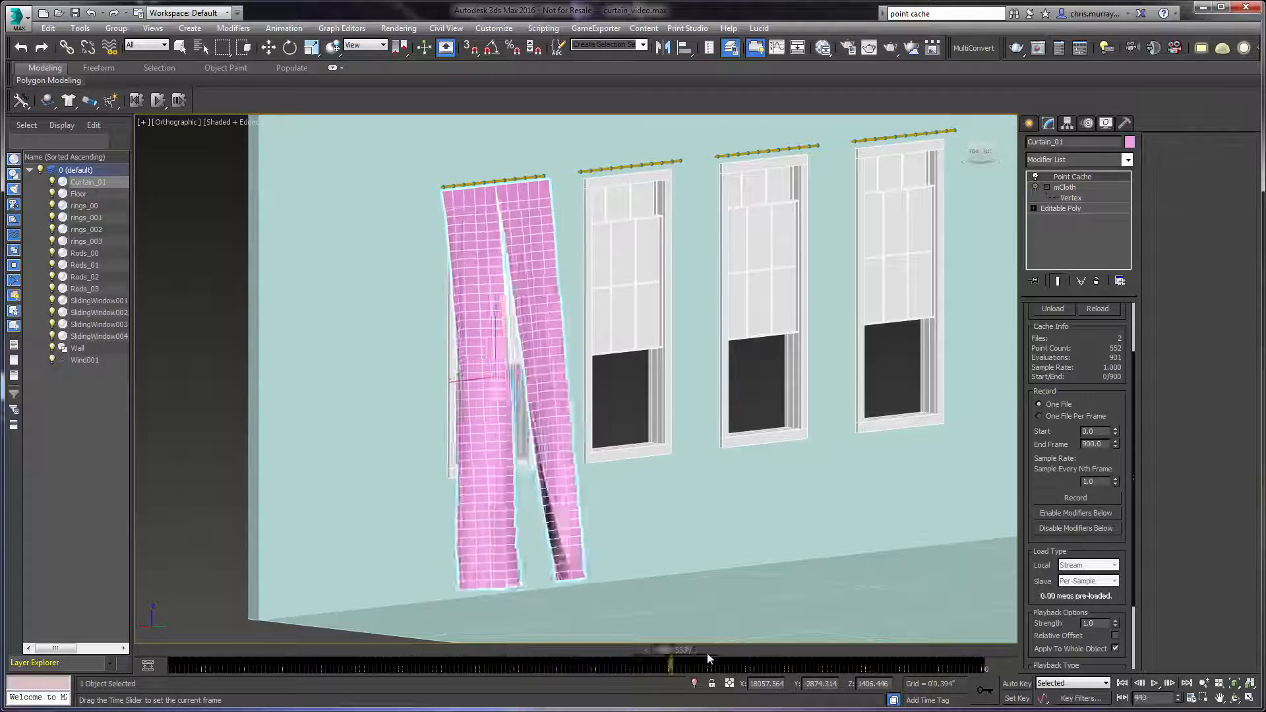
drag(670, 666, 242, 666)
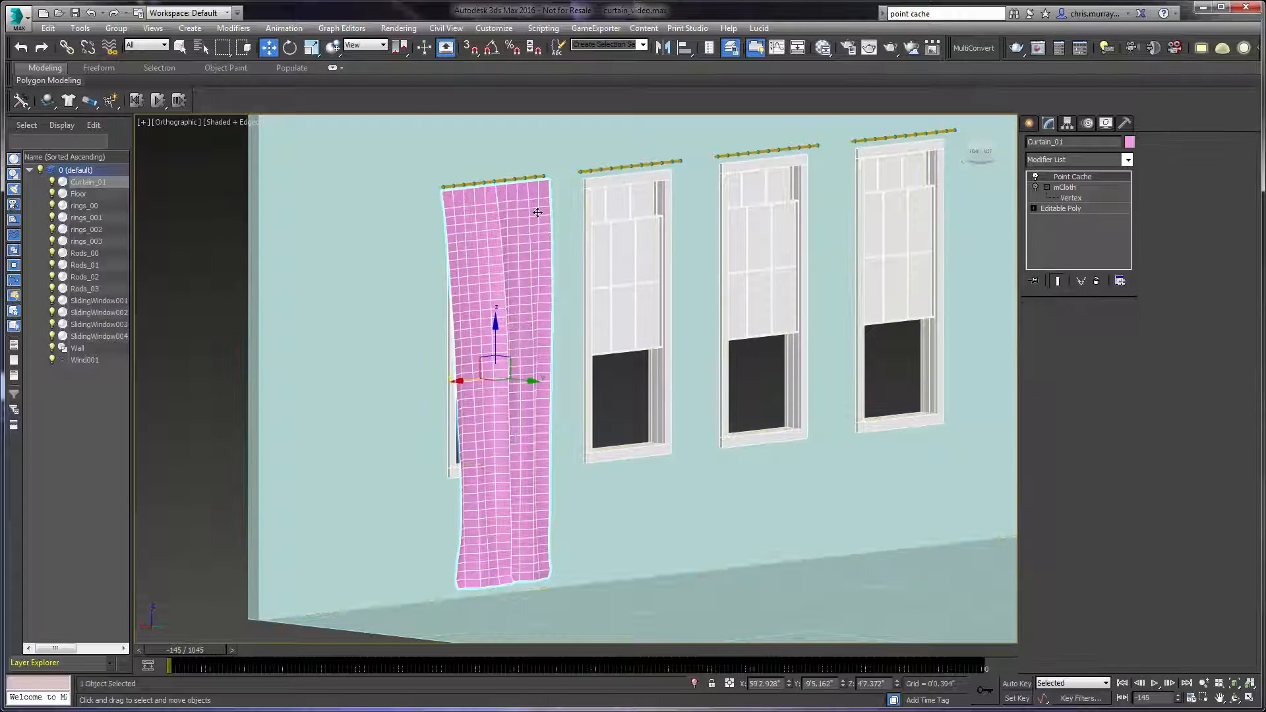
Delete the Point Cache and mCloth modifiers, then clone the curtain as copies Curtain_002–004.
click(1099, 281)
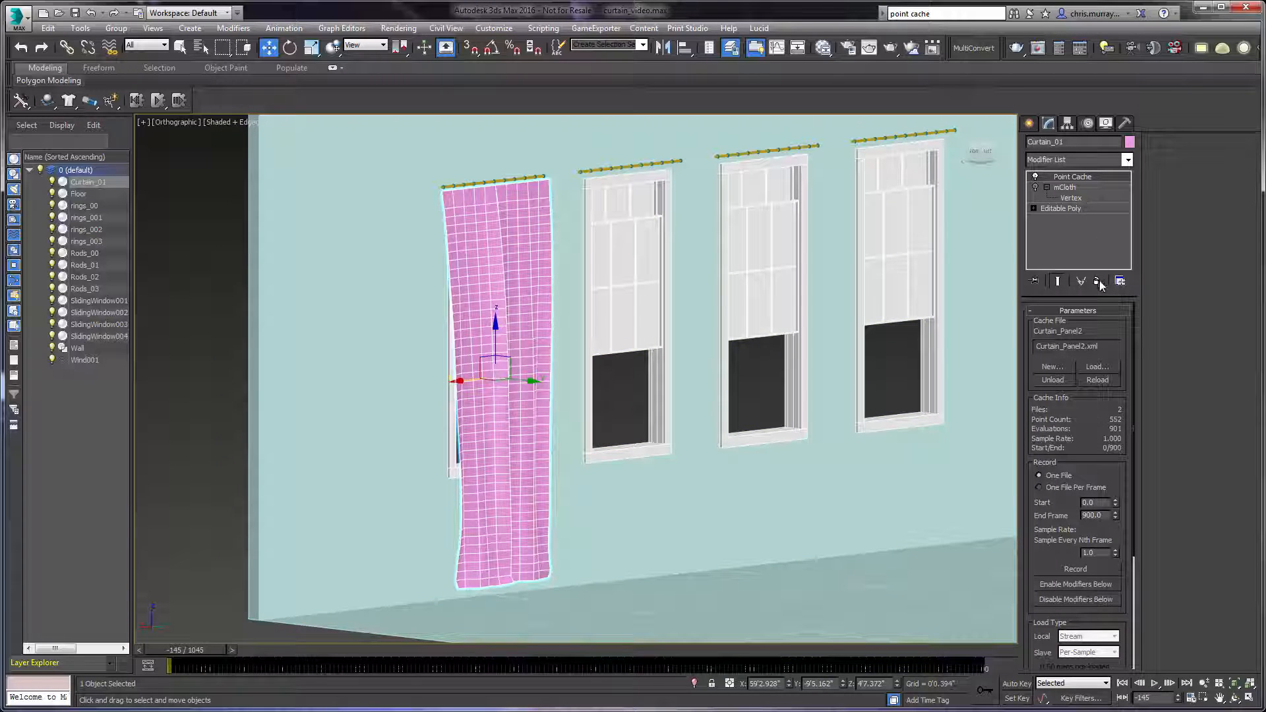
click(1097, 280)
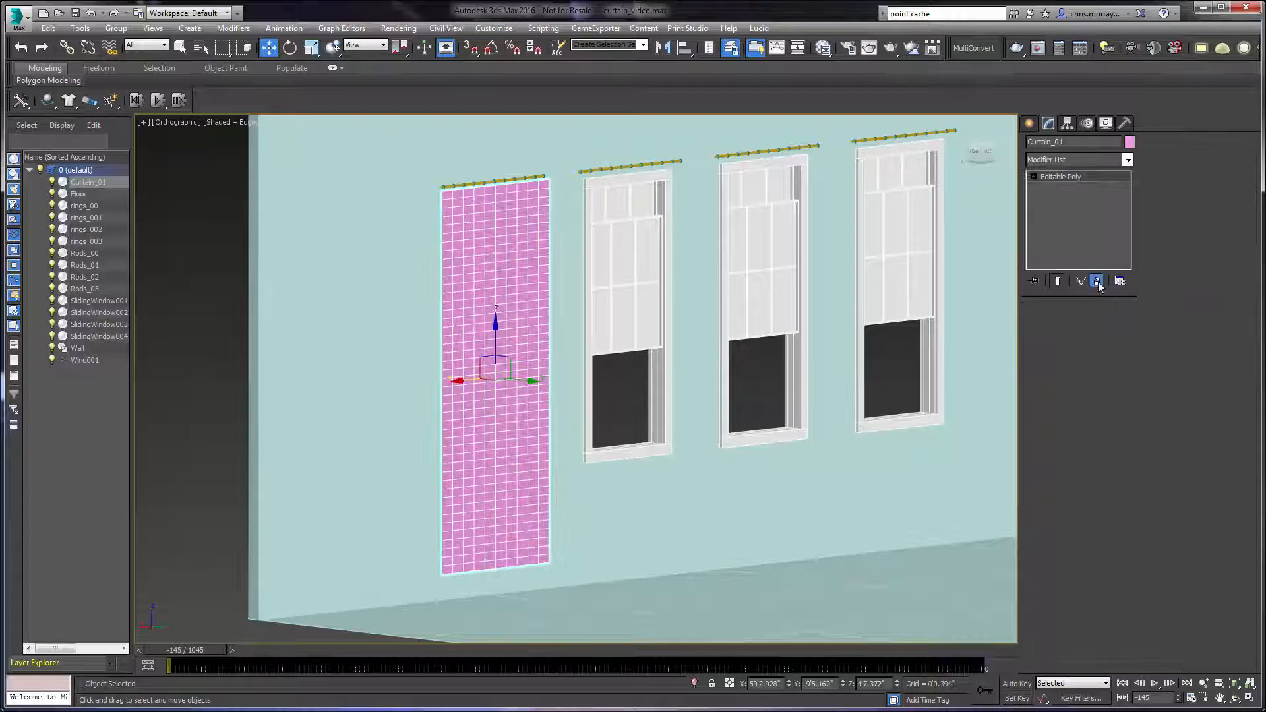
click(1096, 281)
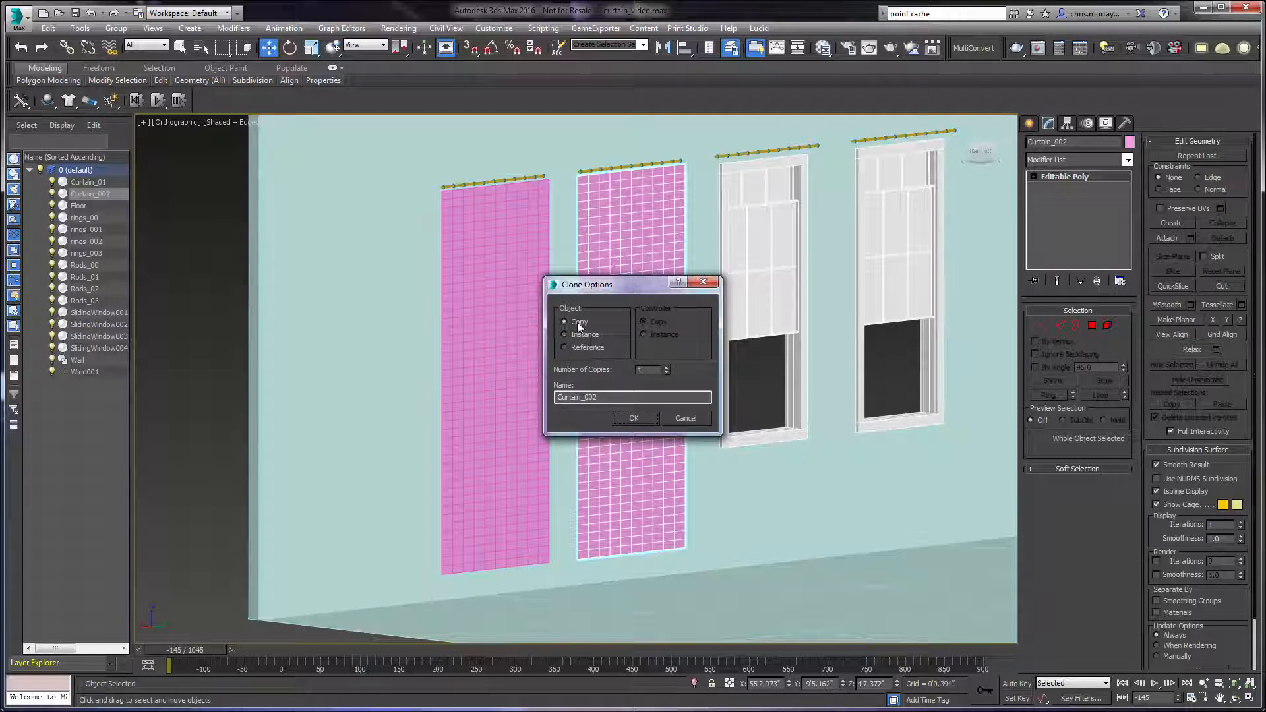
click(634, 417)
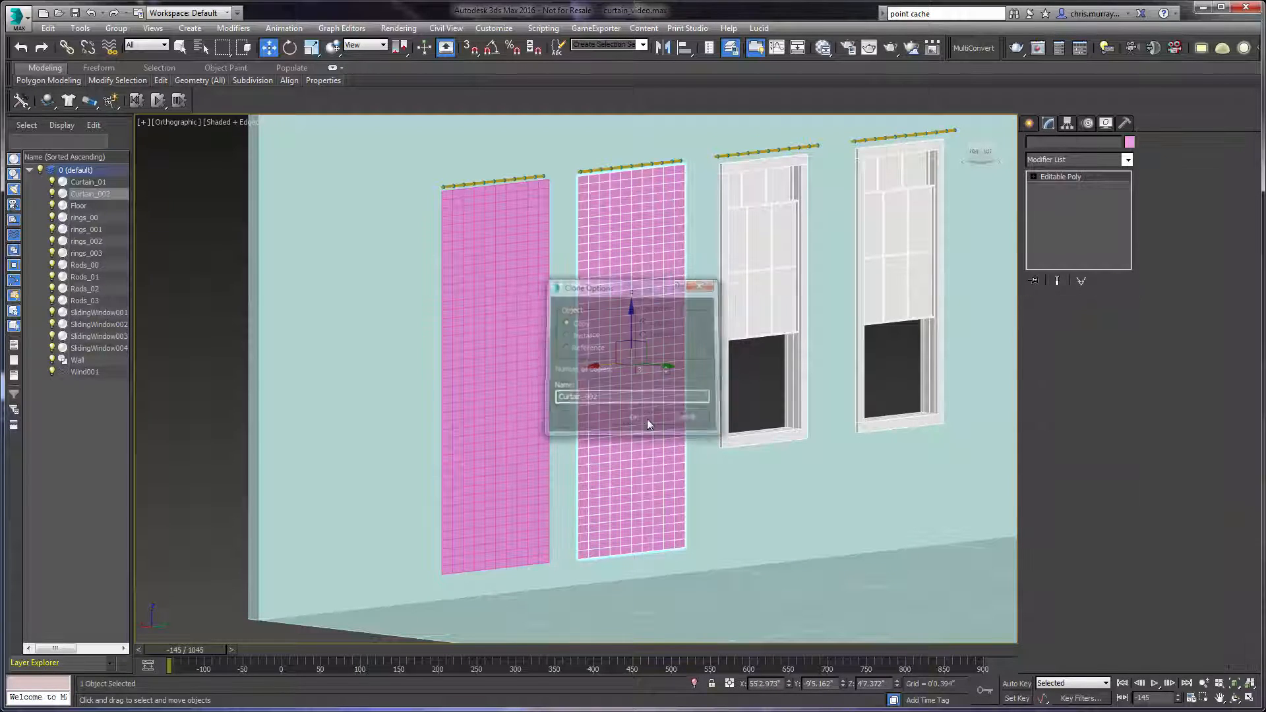
click(632, 417)
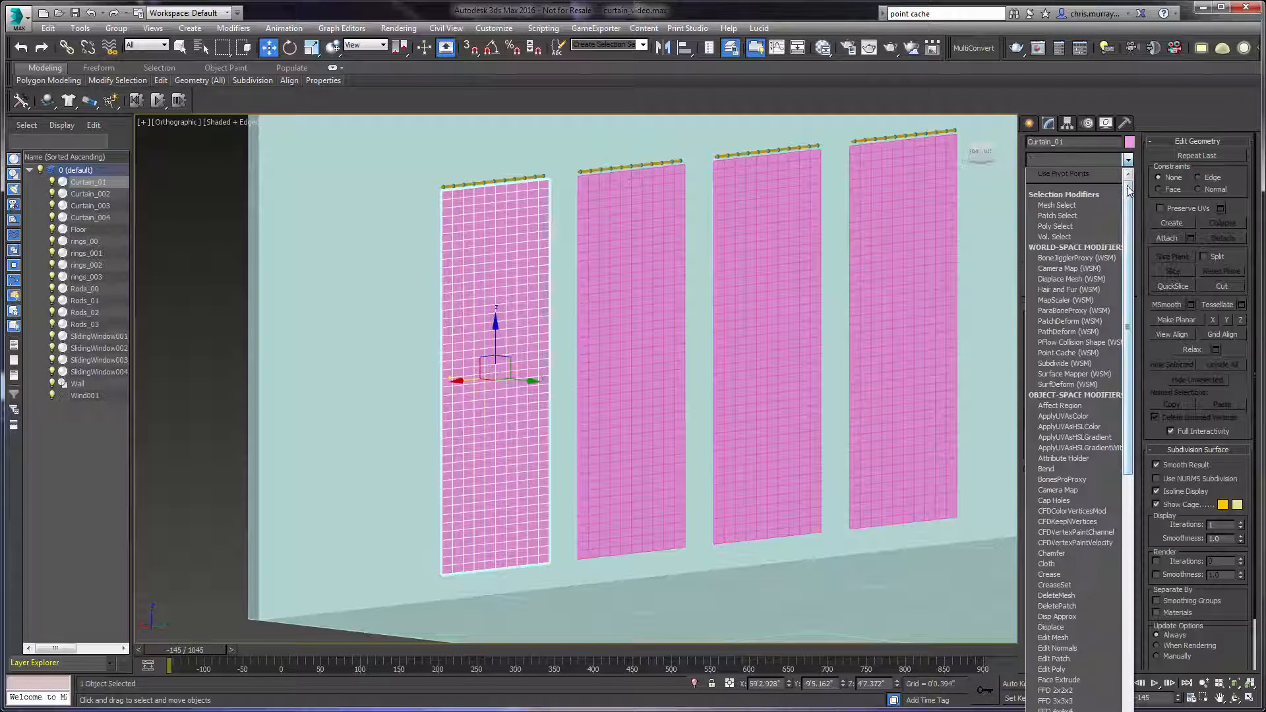
Add a Point Cache modifier loading the existing Curtain_Panel2.xml cache file.
scroll(down, 3)
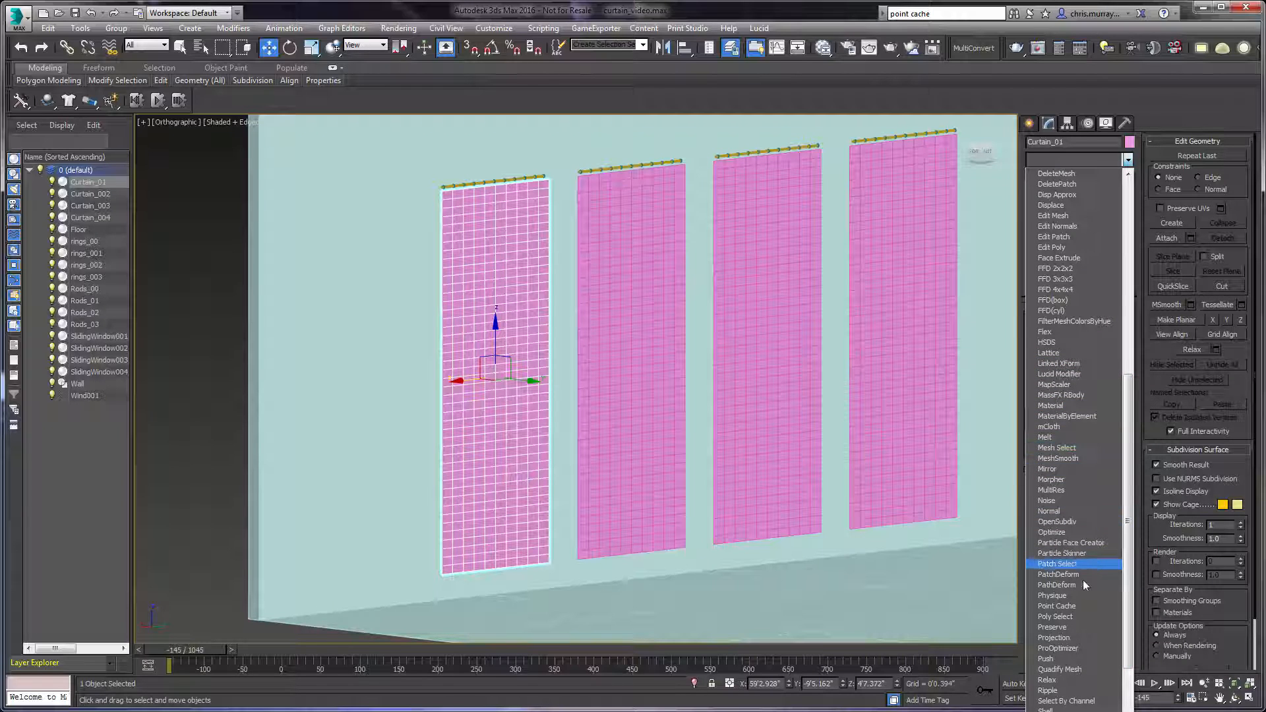
click(1056, 605)
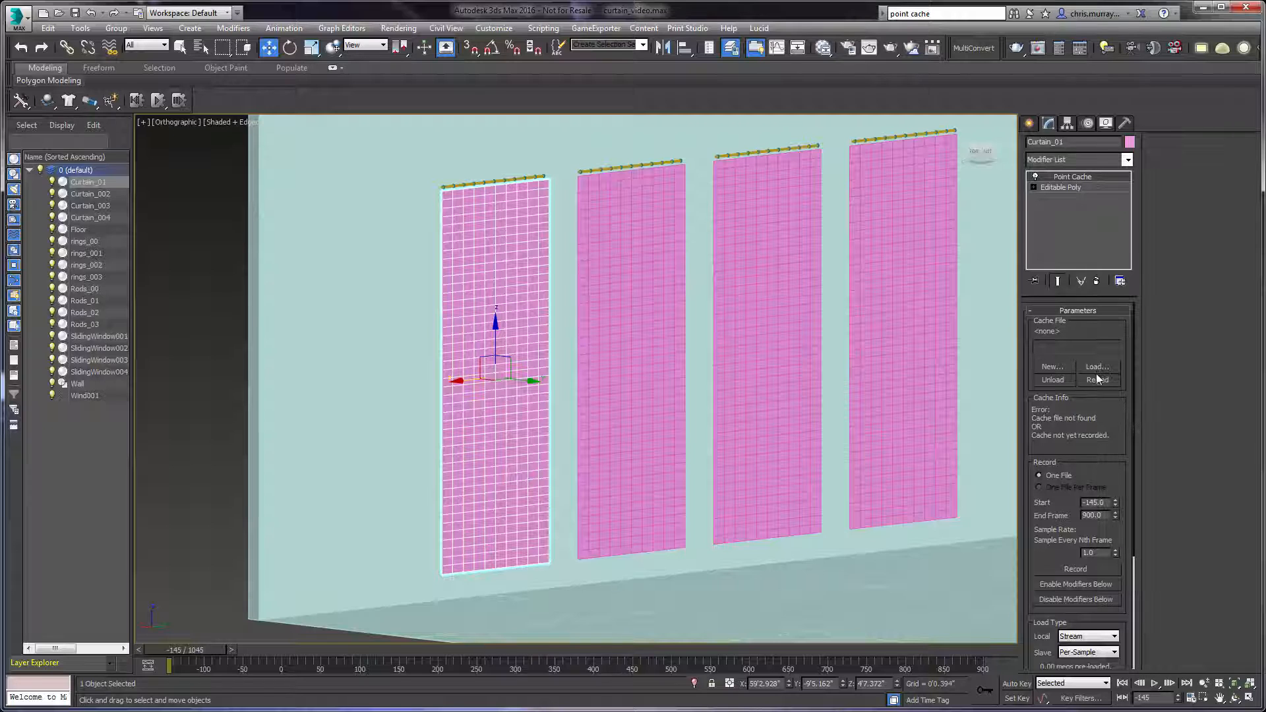
click(1096, 366)
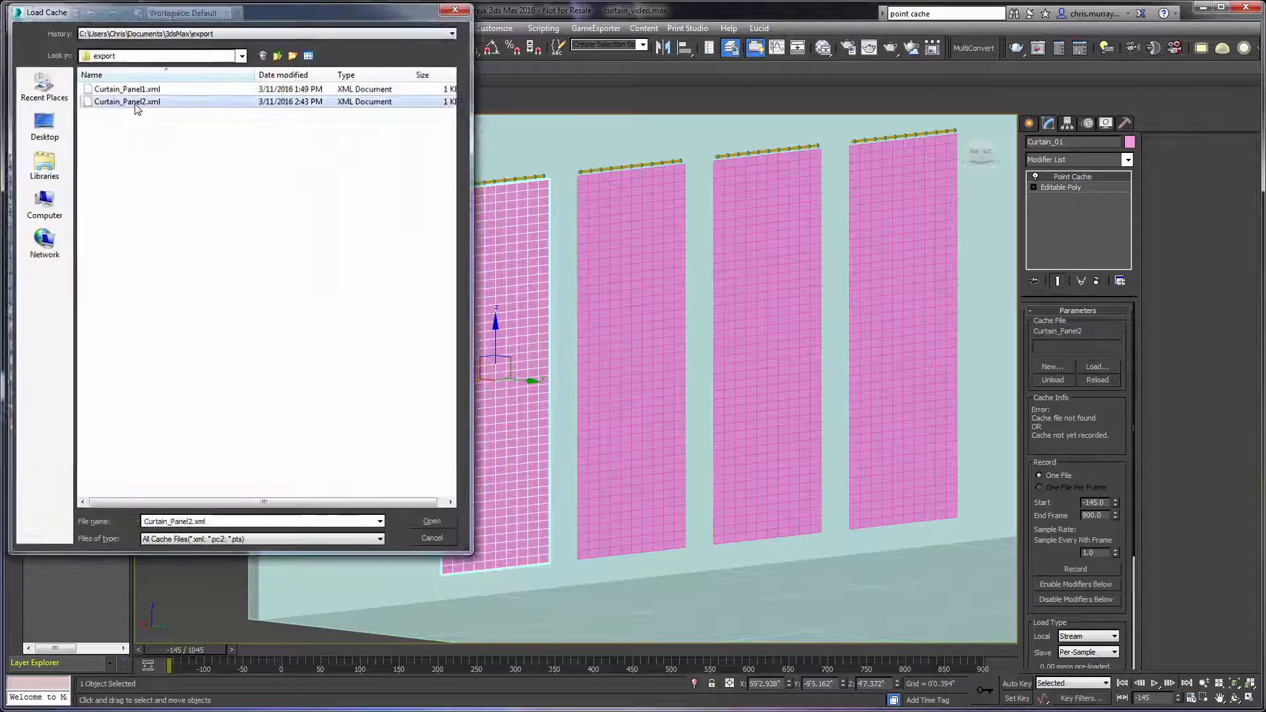
click(431, 521)
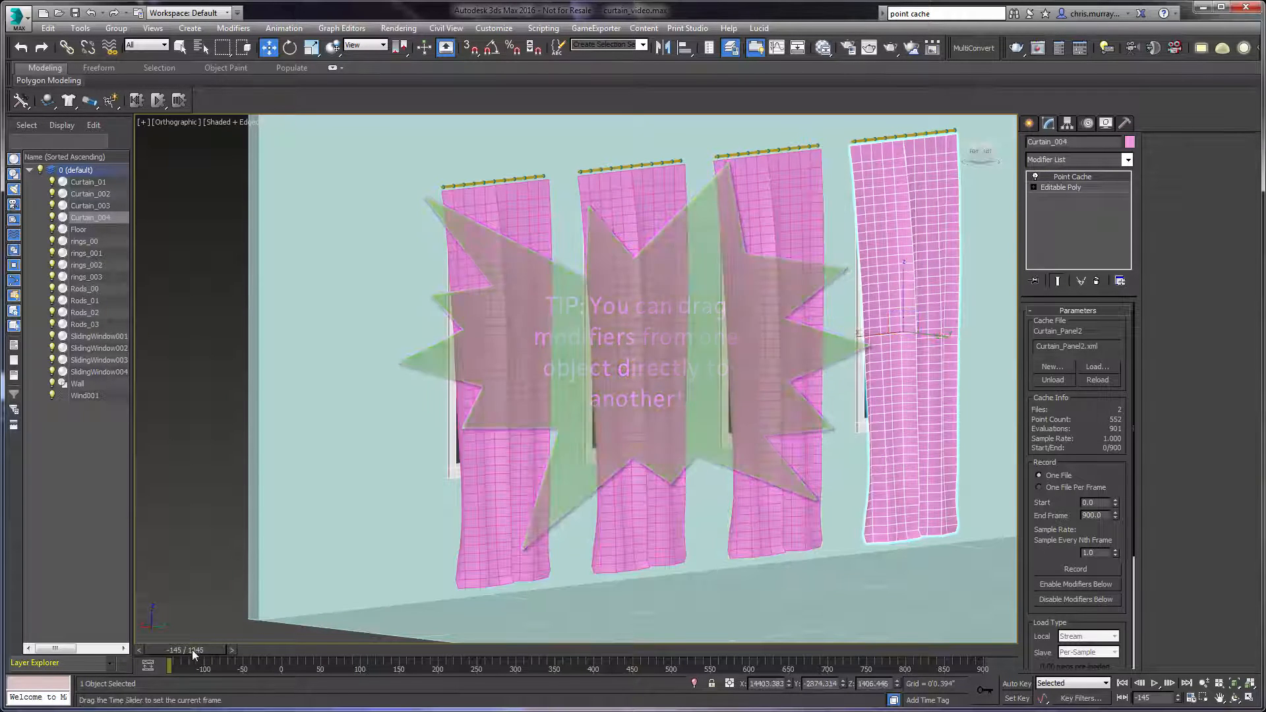
Set the animation range to start at frame 0 and span about 300 frames.
drag(169, 665, 263, 664)
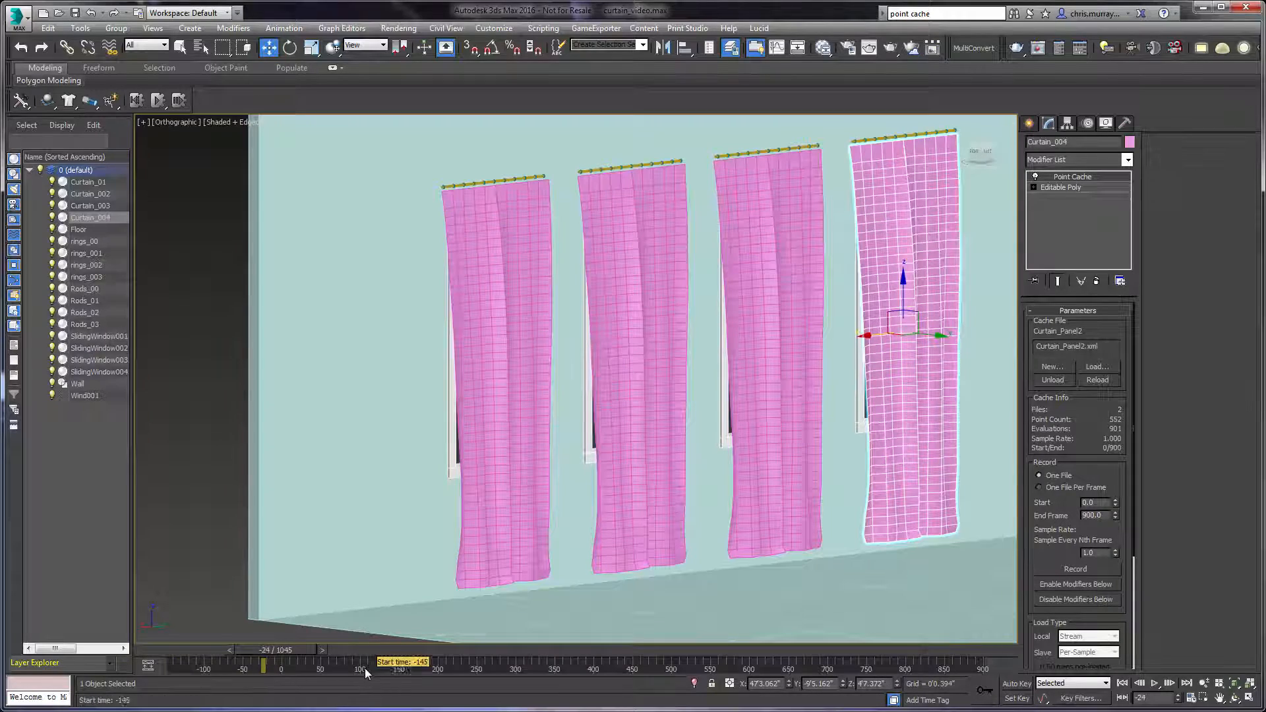
drag(263, 665, 169, 665)
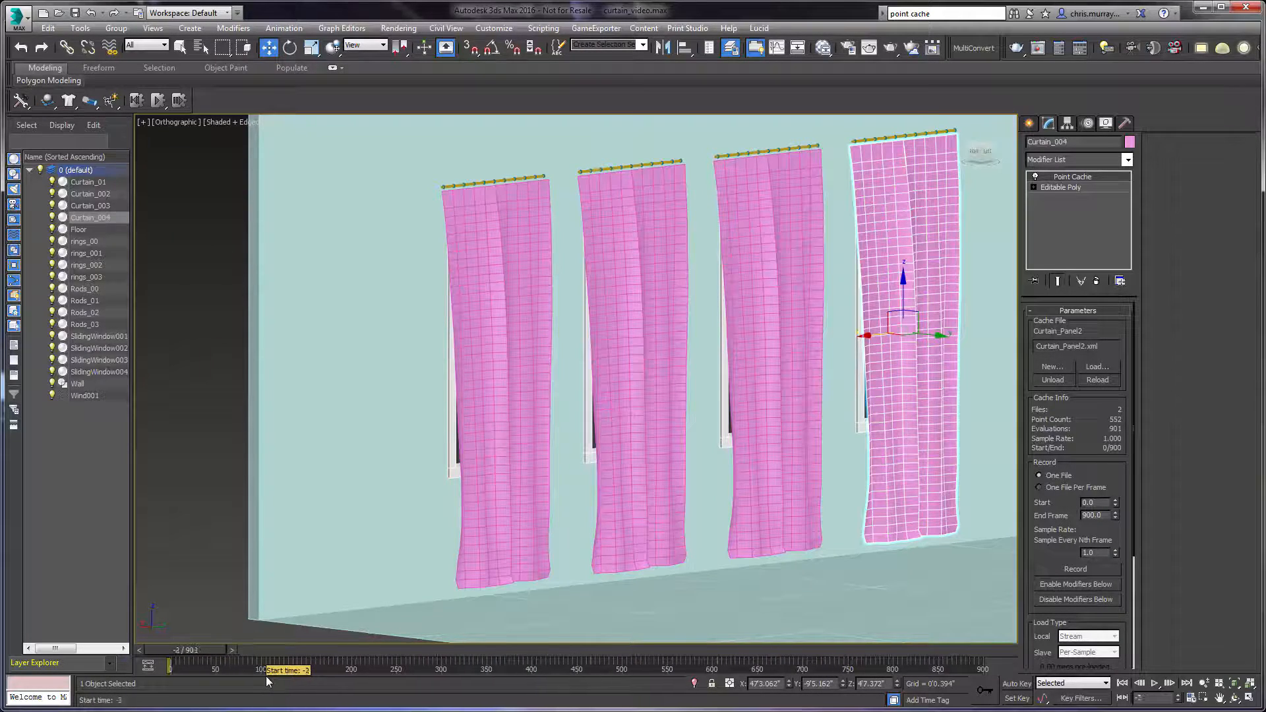
drag(169, 669, 213, 669)
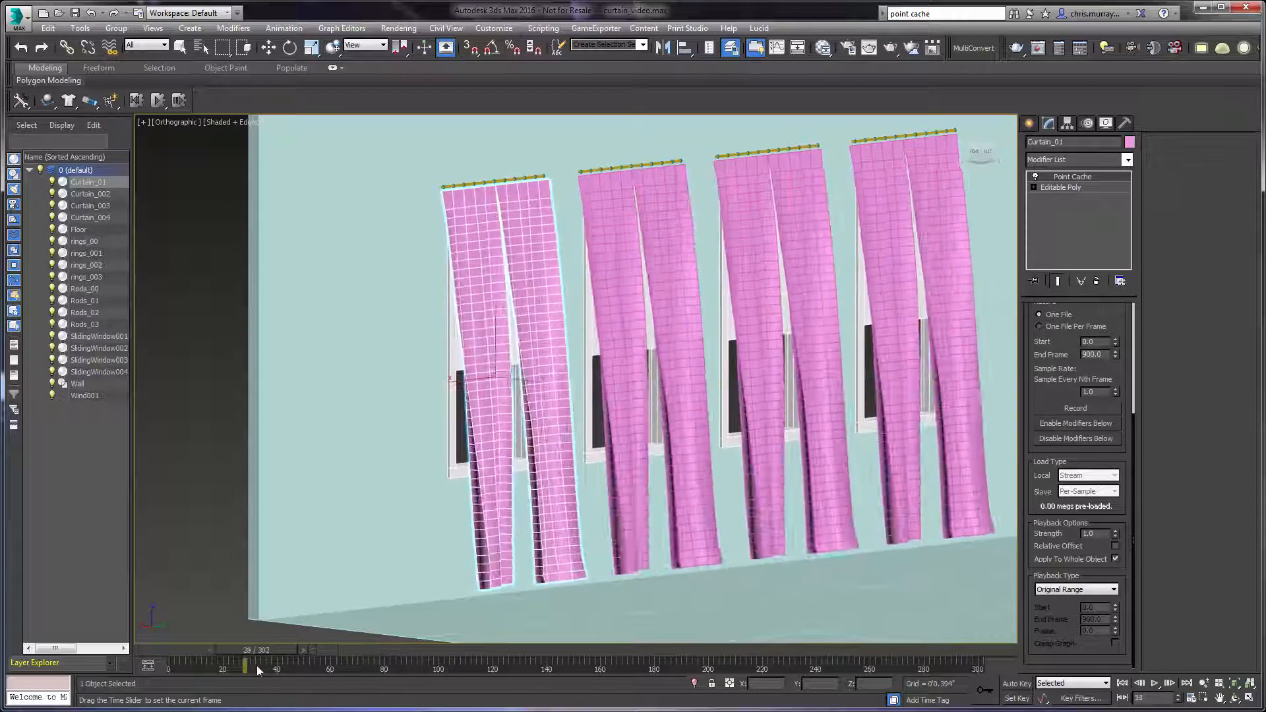
Scrub the timeline to preview all four curtains billowing in unison.
drag(261, 665, 169, 665)
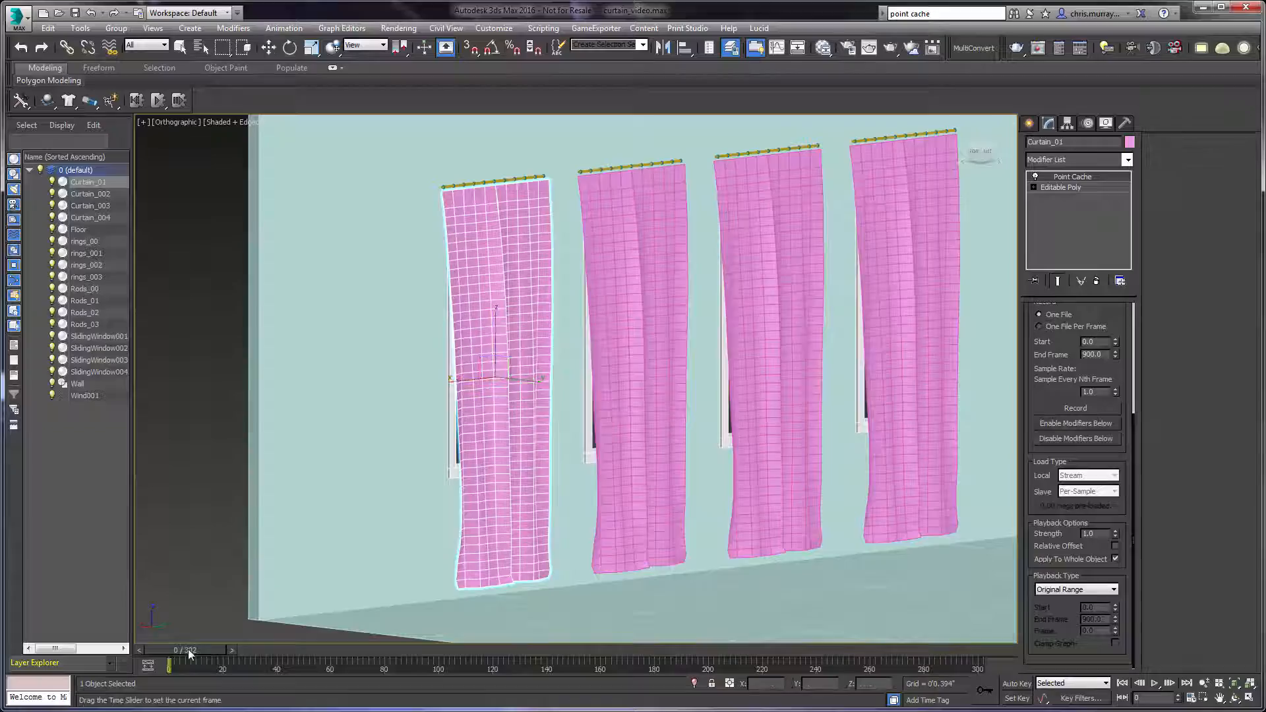
drag(170, 664, 352, 664)
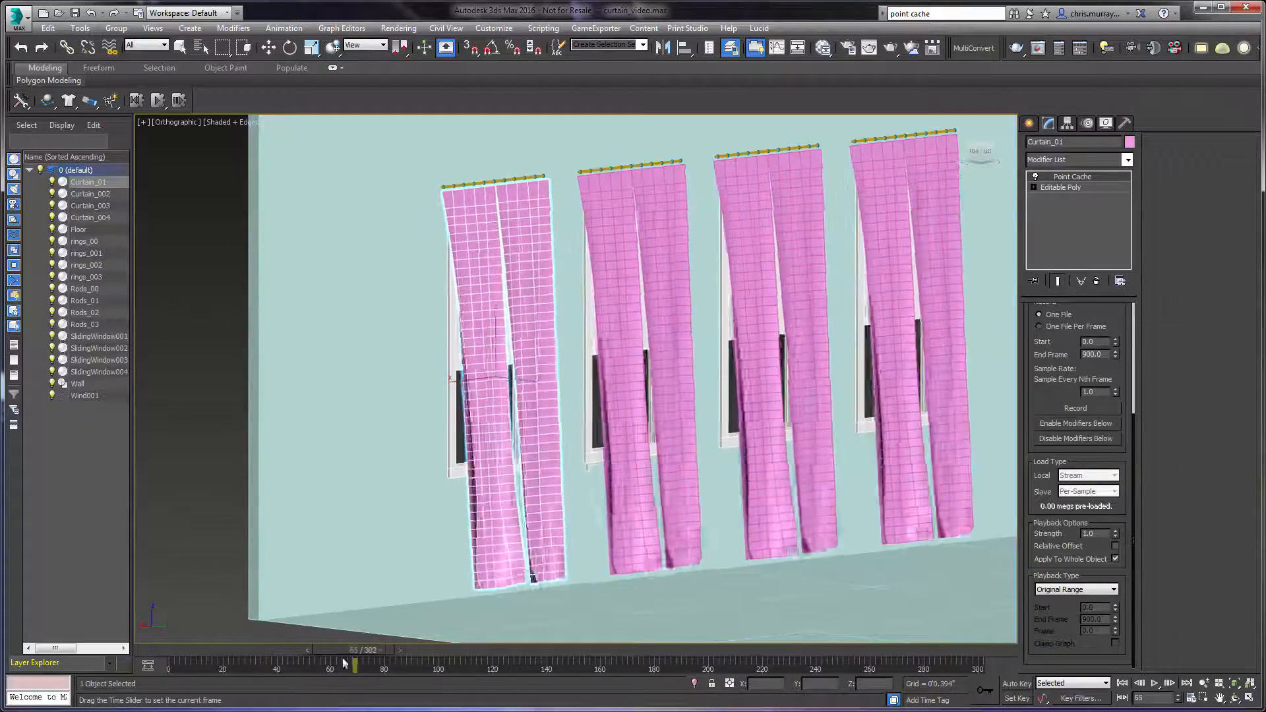
drag(342, 662, 315, 662)
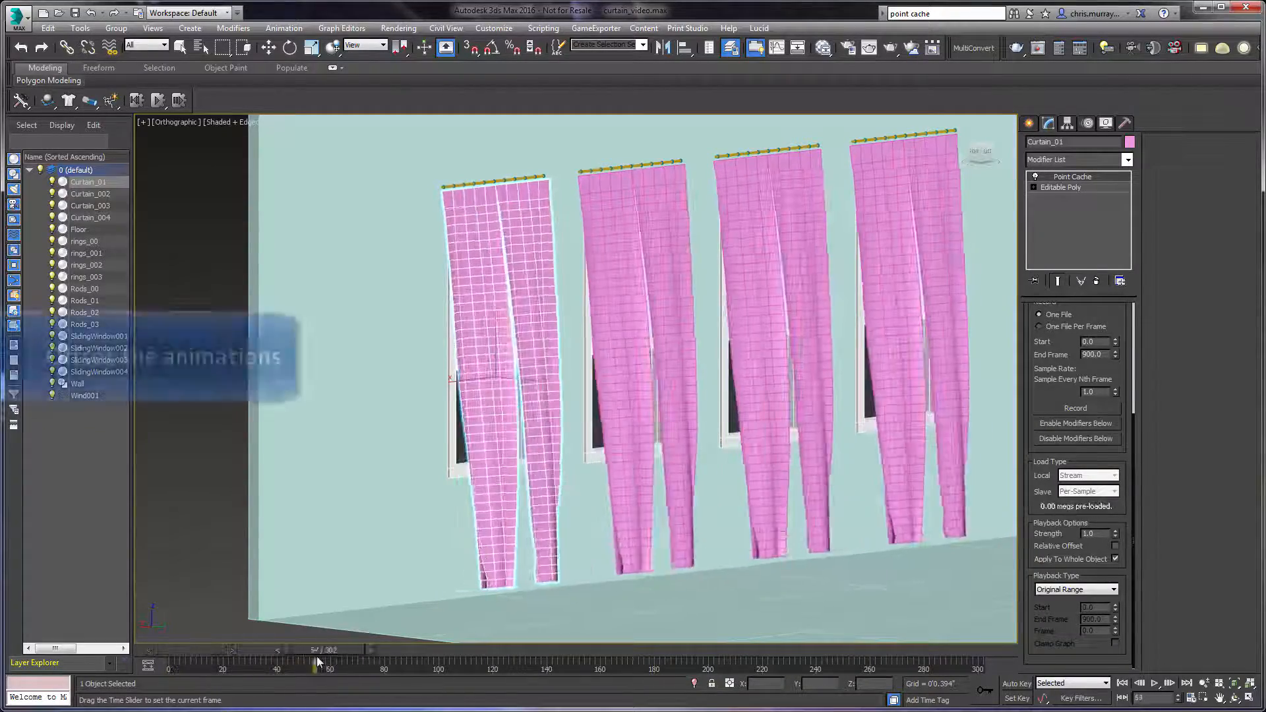
drag(315, 666, 364, 666)
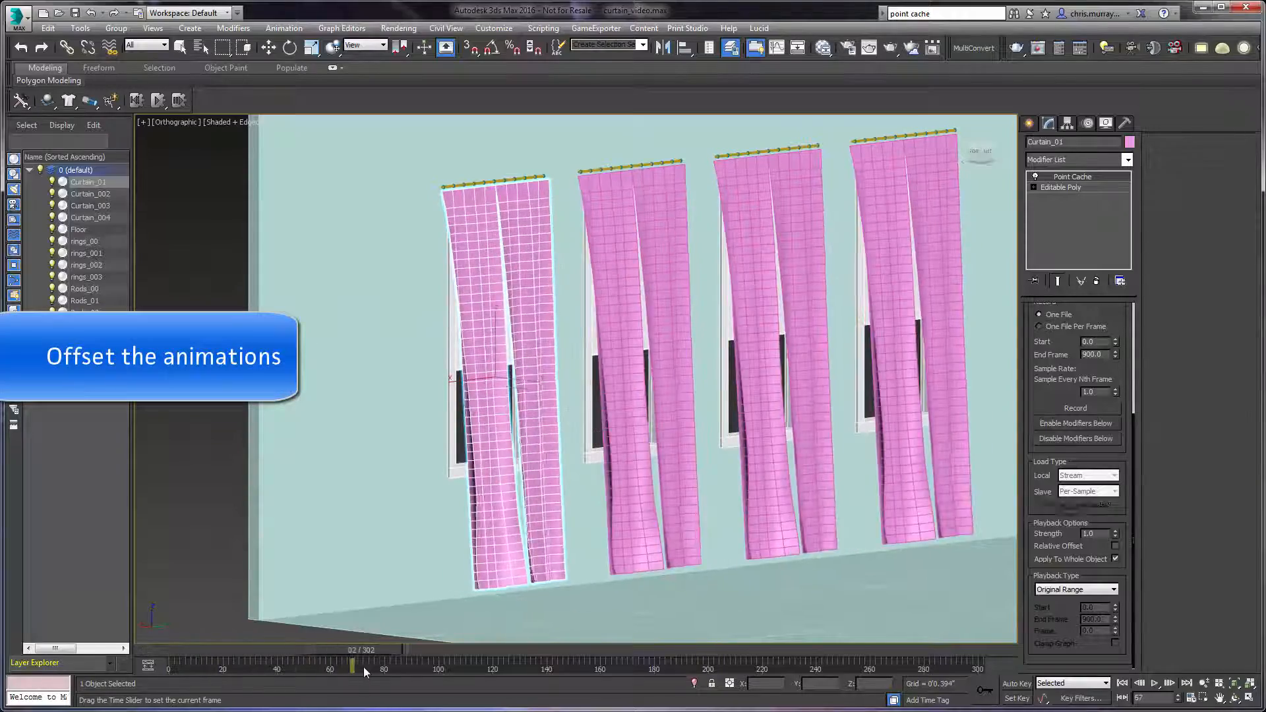
drag(352, 665, 214, 665)
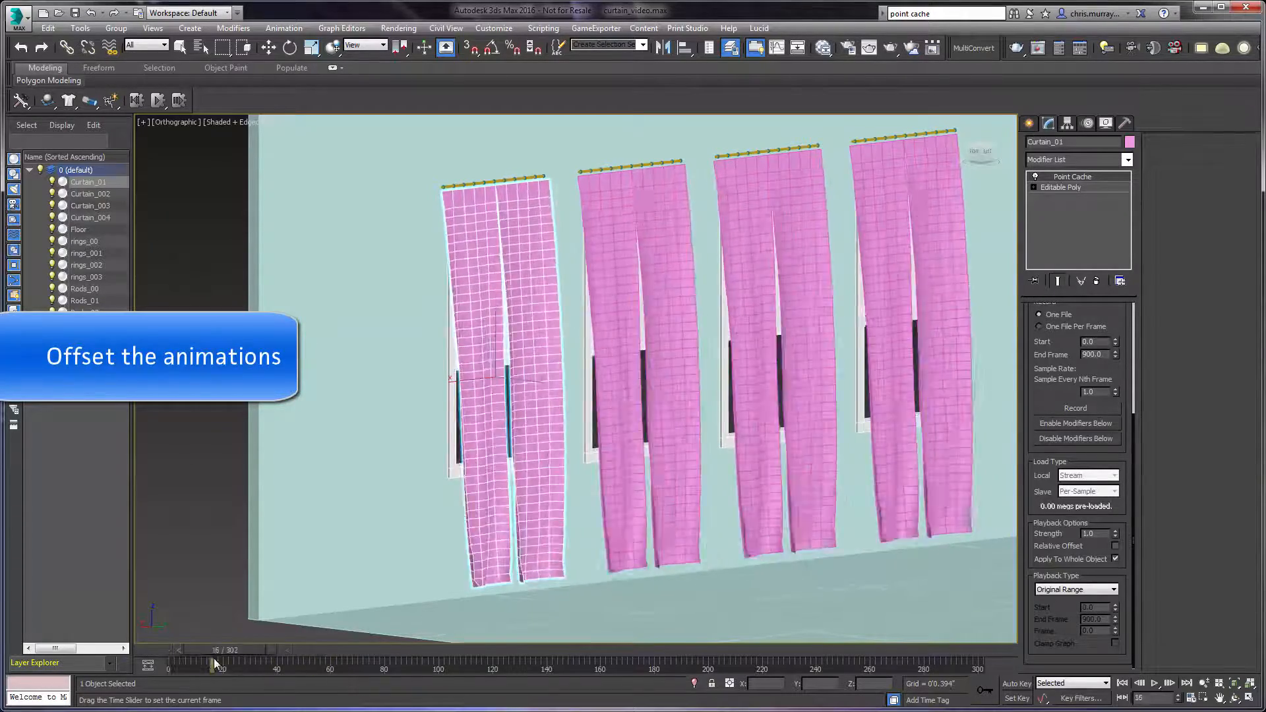
drag(218, 660, 165, 661)
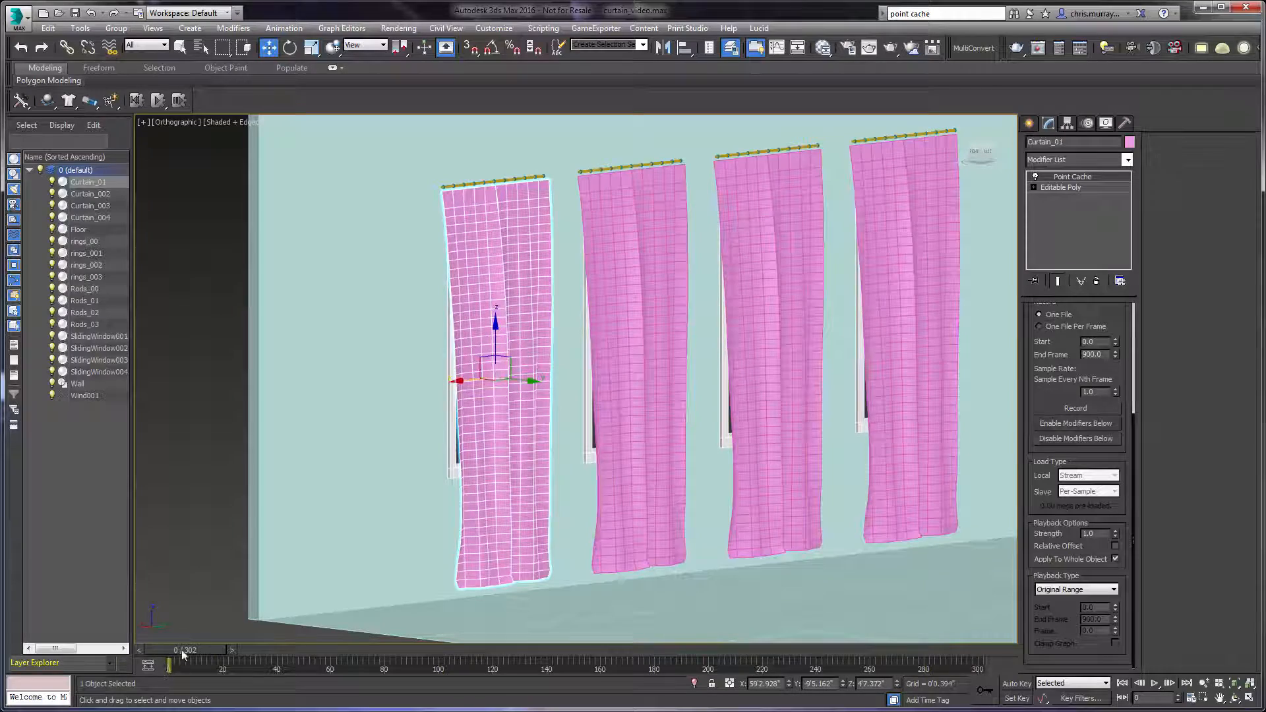
Set the second curtain's Point Cache playback type to Custom Start at frame 100.
drag(170, 663, 440, 663)
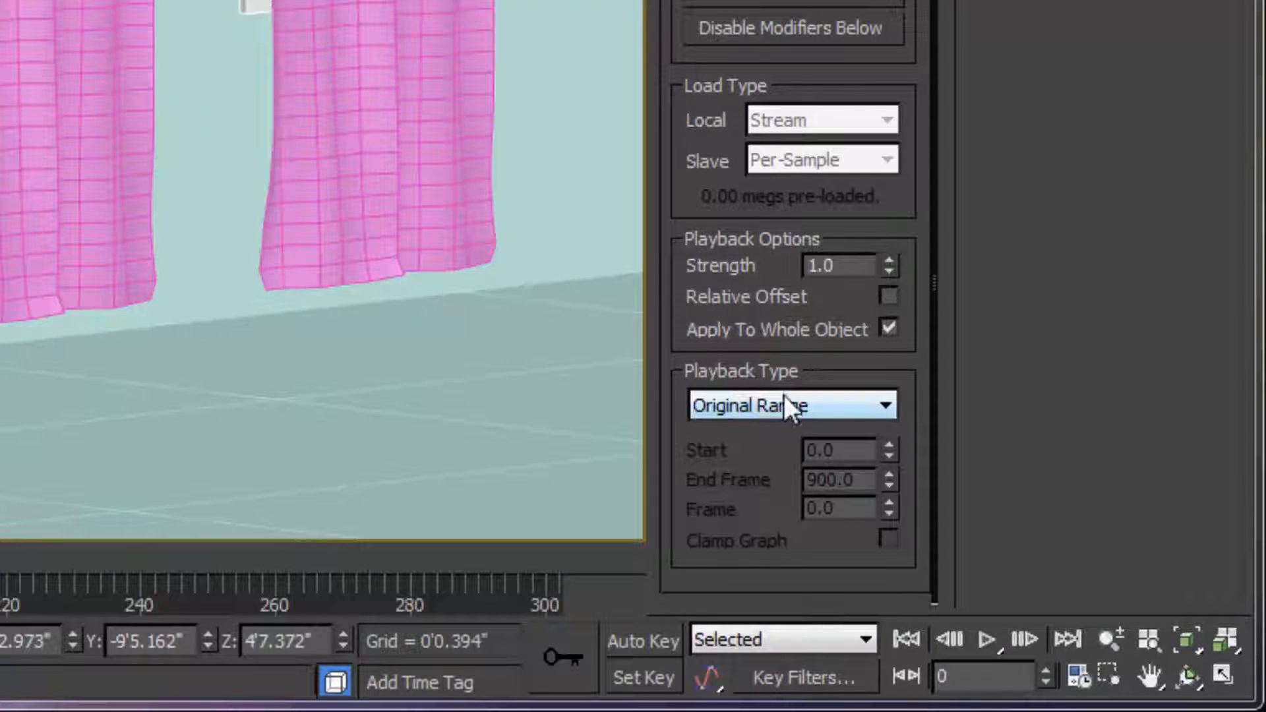
click(791, 404)
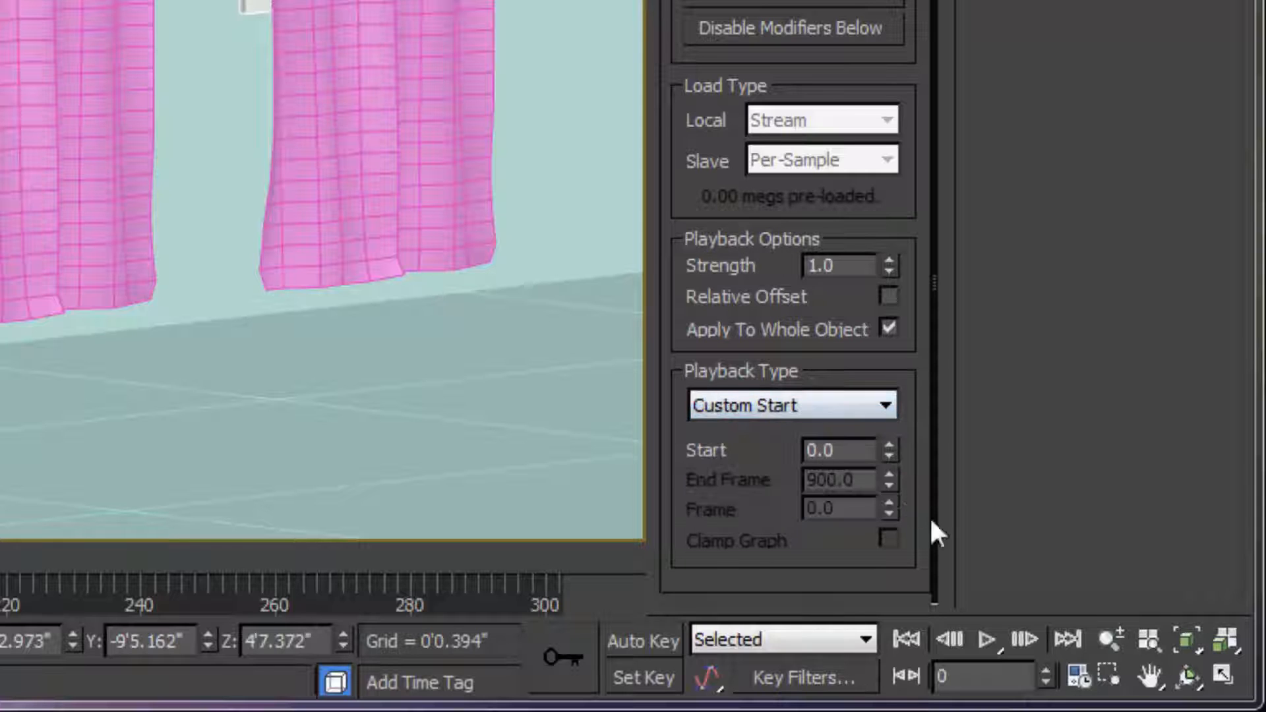
click(840, 449)
text(100)
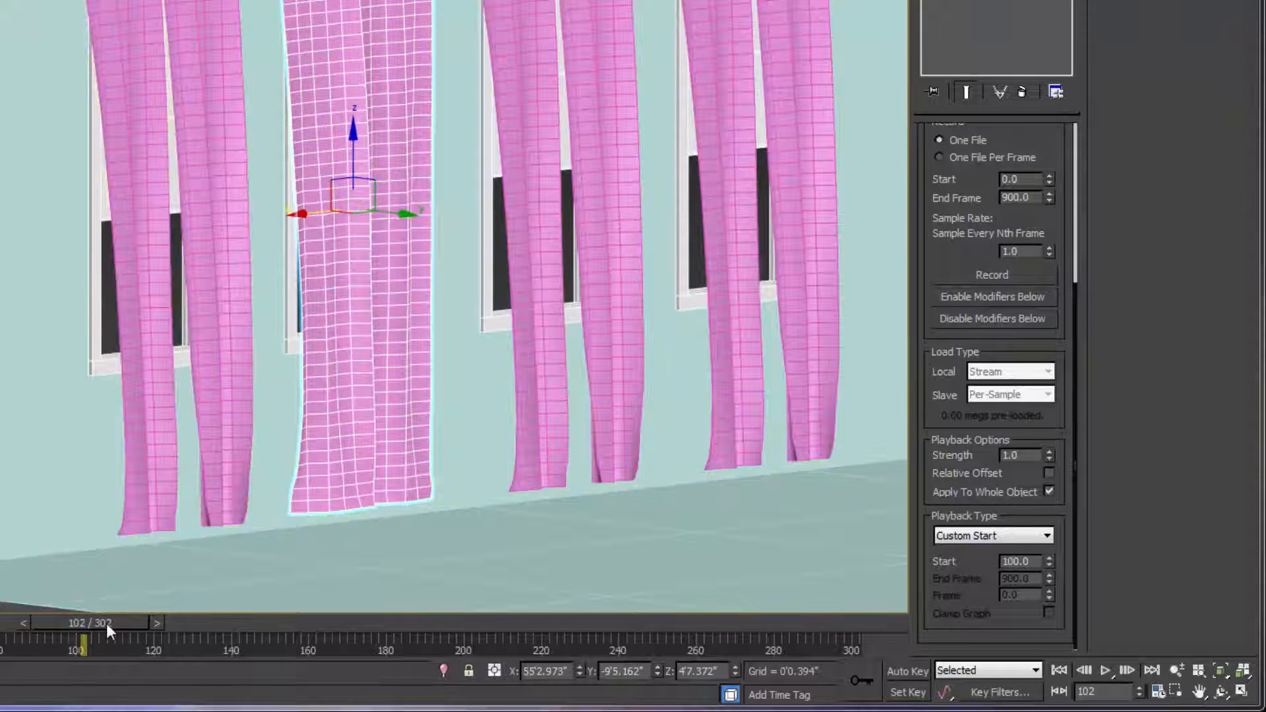
Scrub back to frame 0 and enter -100 as the Custom Start value.
drag(83, 623, 173, 622)
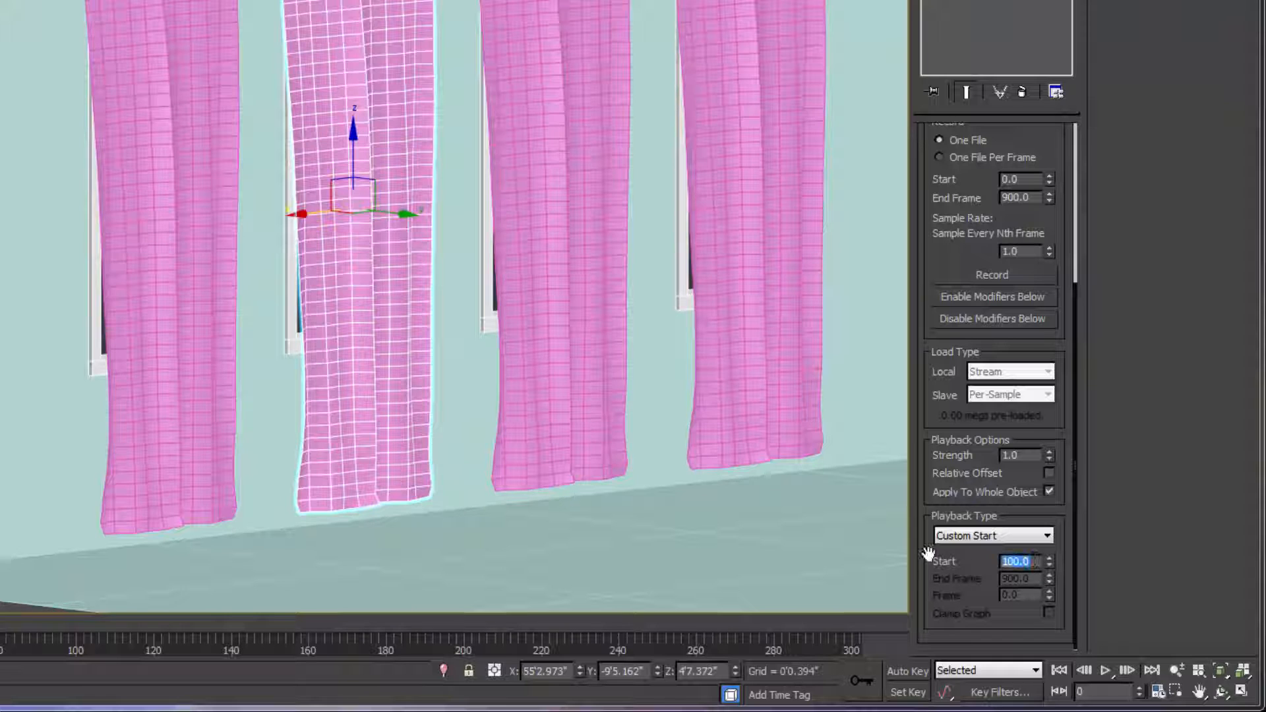
text(-100.0)
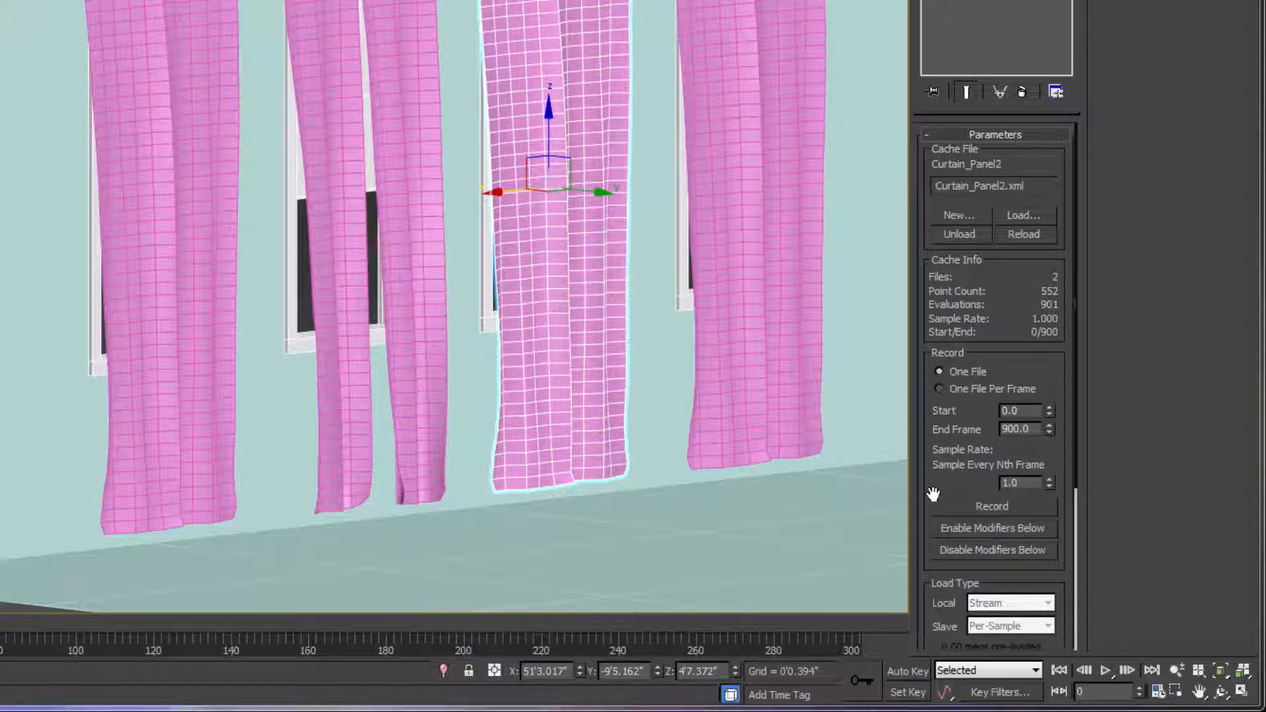
Set Curtain_003 and Curtain_004 playback to Custom Start, with Curtain_004 starting at -450.
click(993, 536)
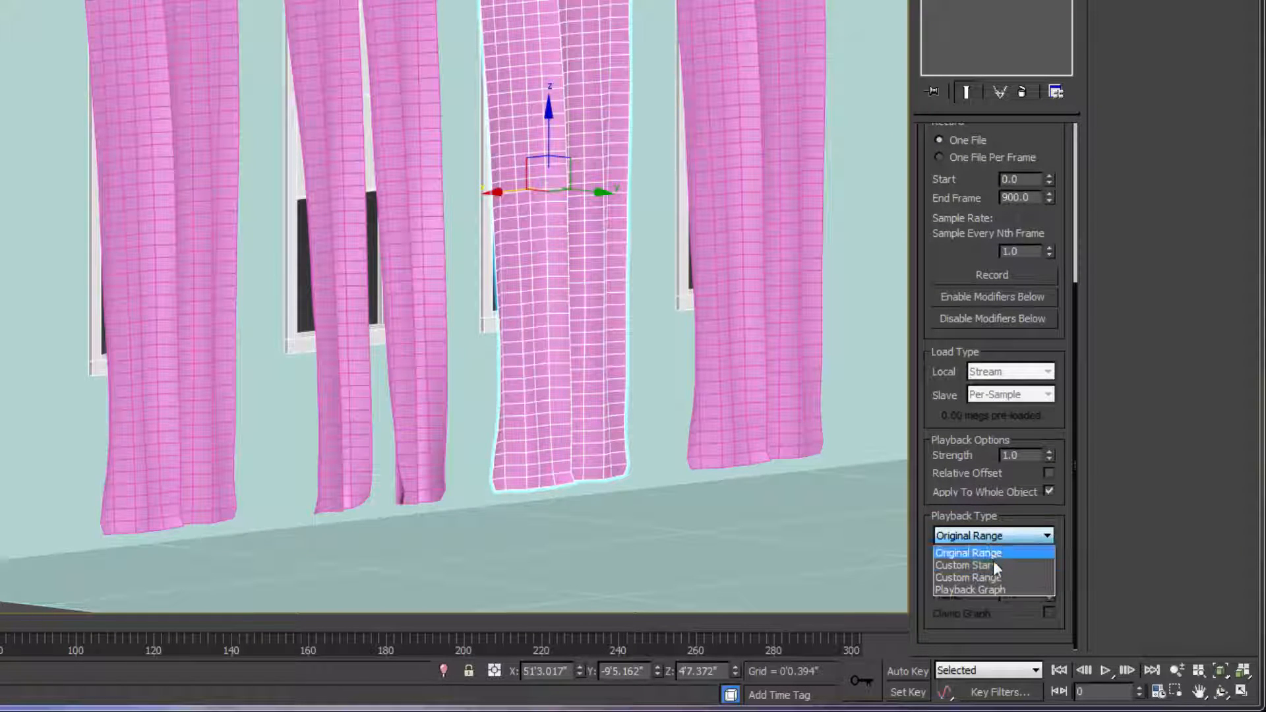
click(963, 565)
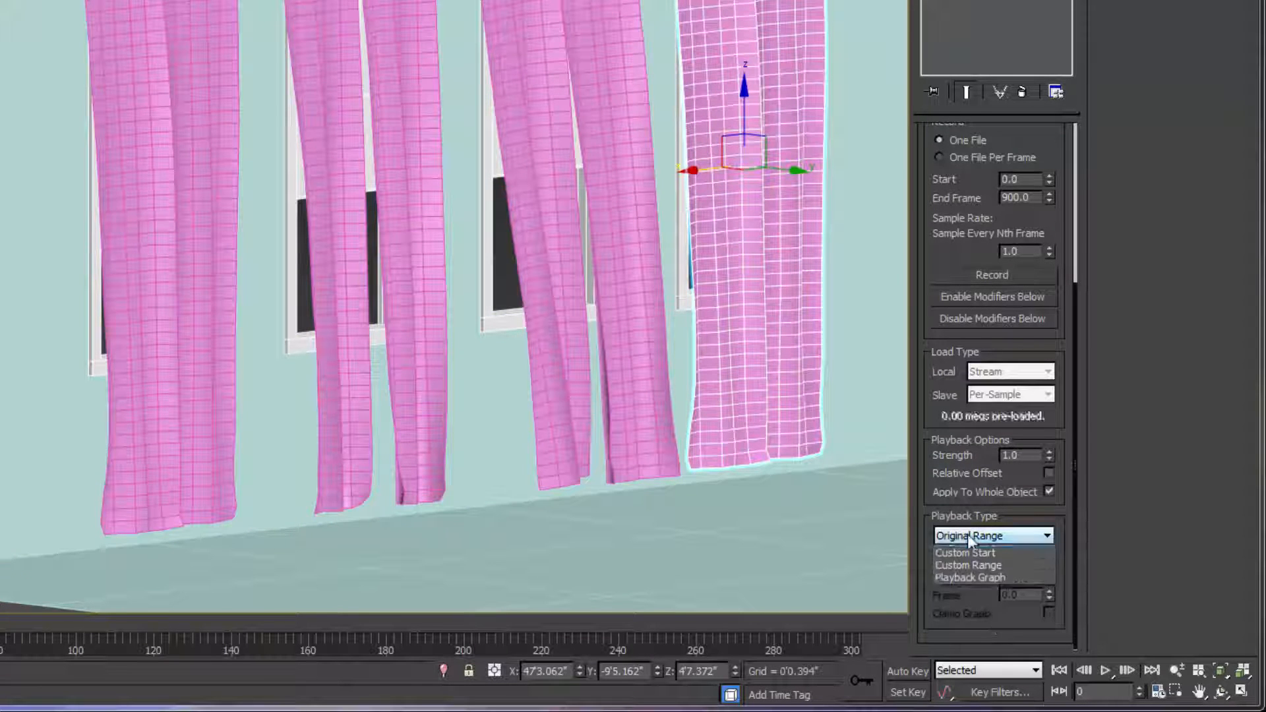
click(968, 553)
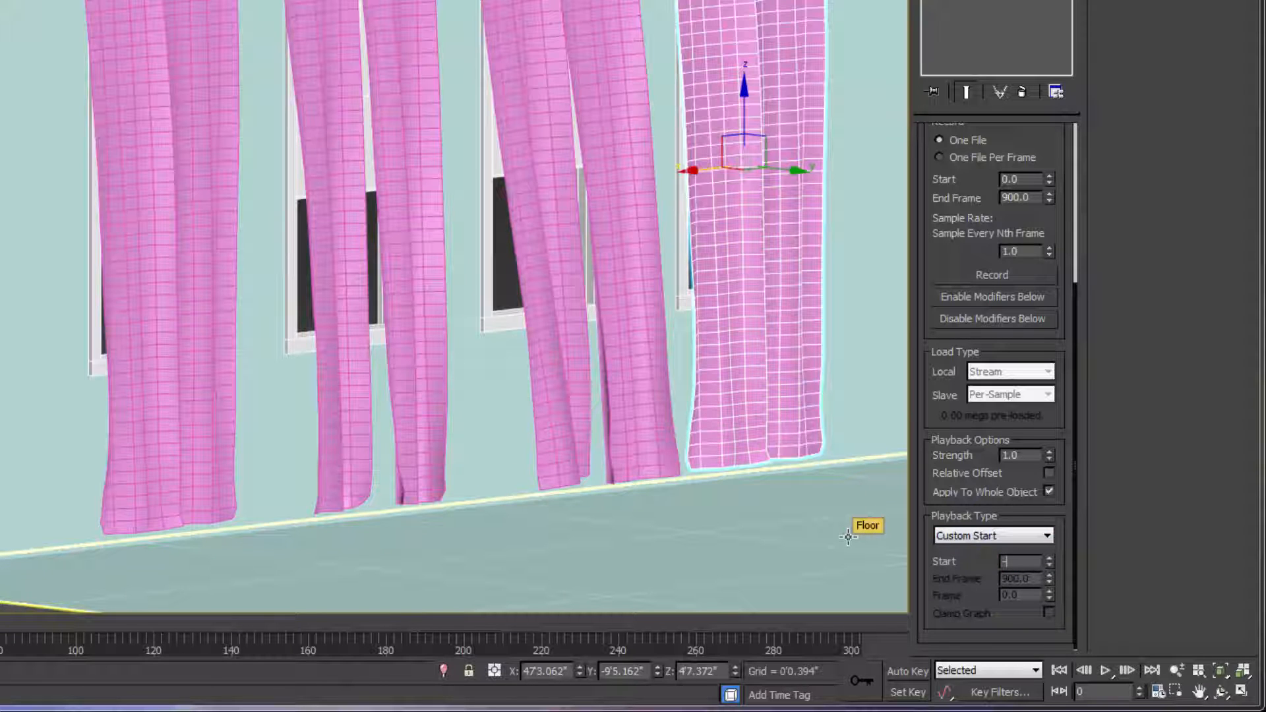
text(-450.0)
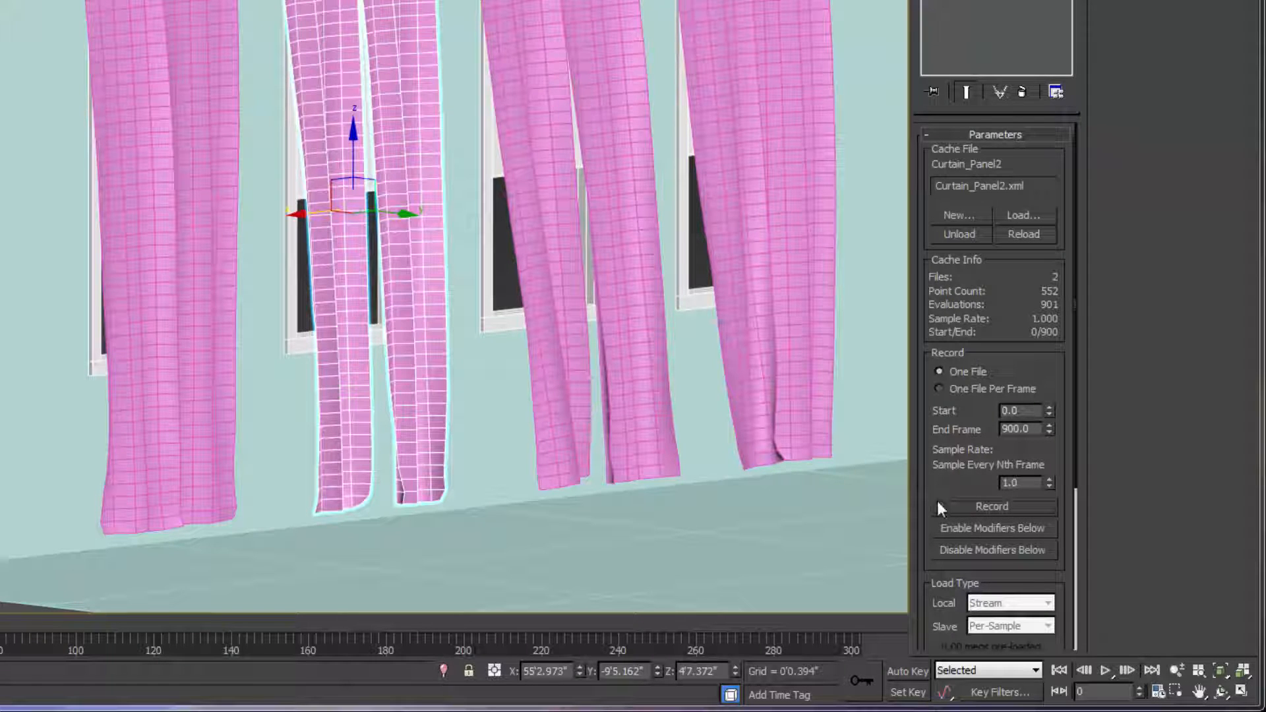
Scroll the first curtain's Point Cache rollout down toward the Strength spinner.
scroll(down, 3)
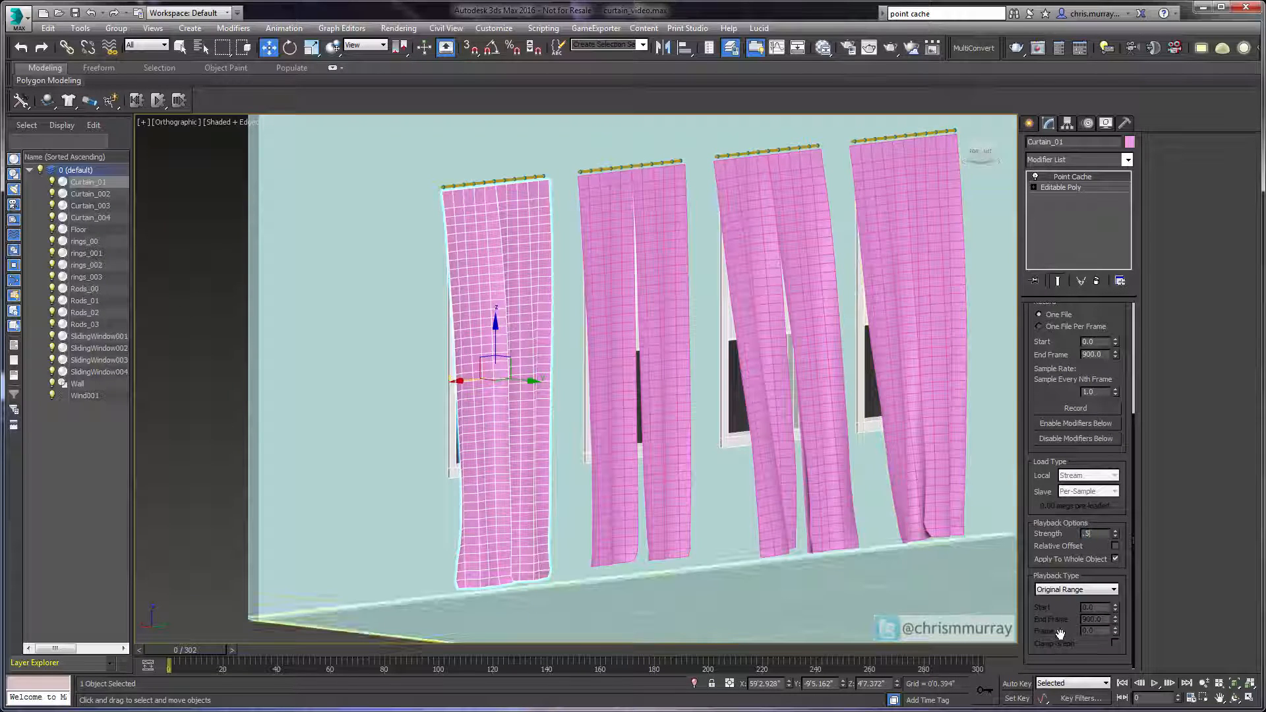
Give Curtain_004 a Point Cache strength of 0.6 and scrub the timeline to compare curtain offsets.
click(90, 205)
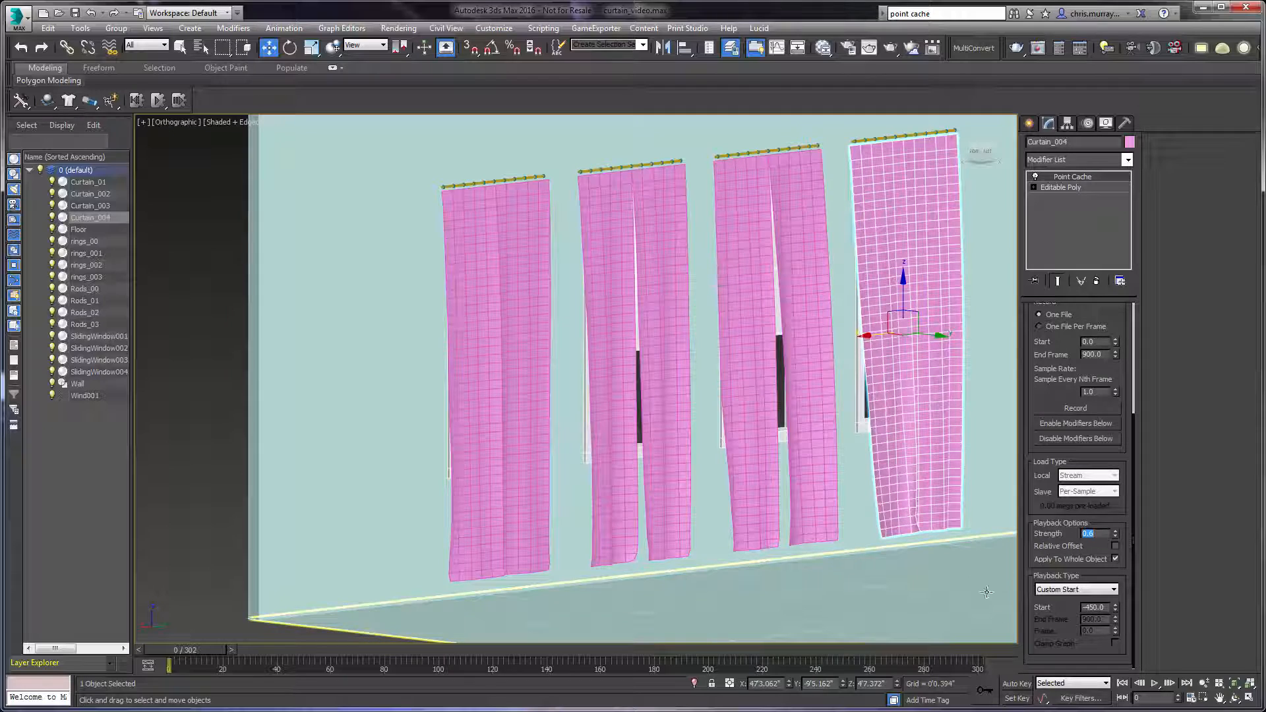
drag(169, 666, 182, 667)
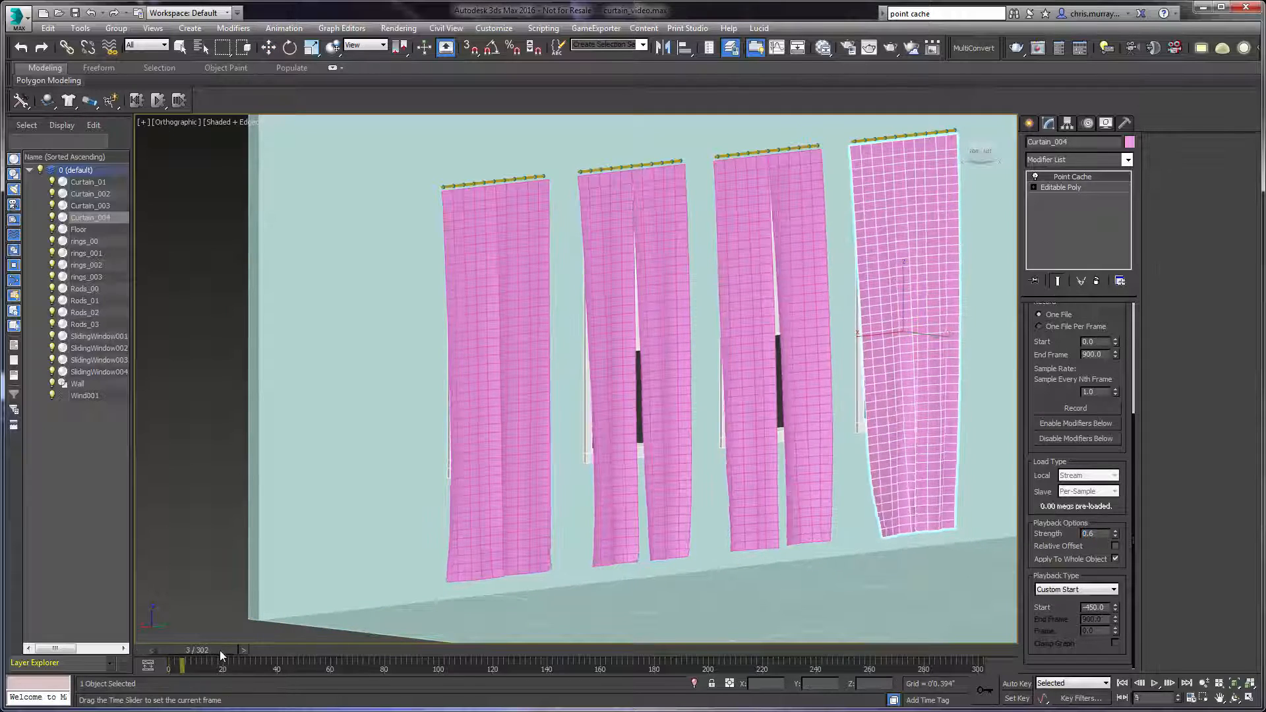
drag(182, 664, 343, 664)
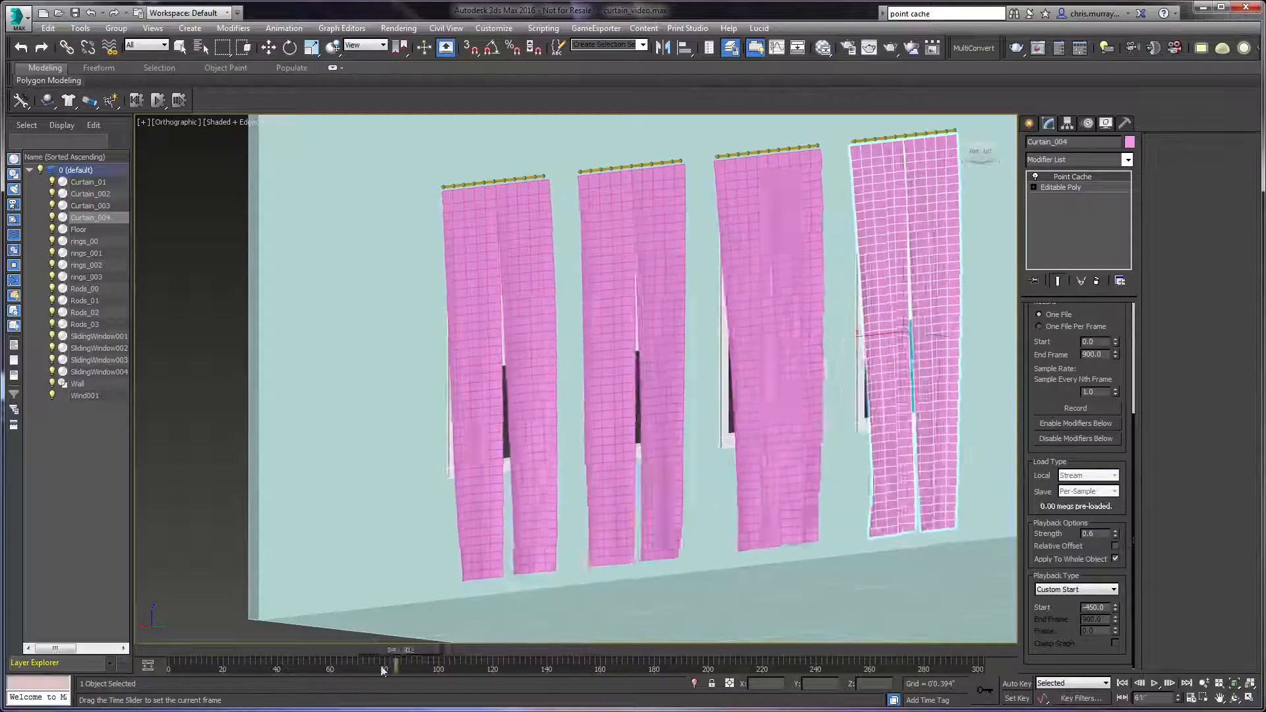
drag(383, 669, 350, 669)
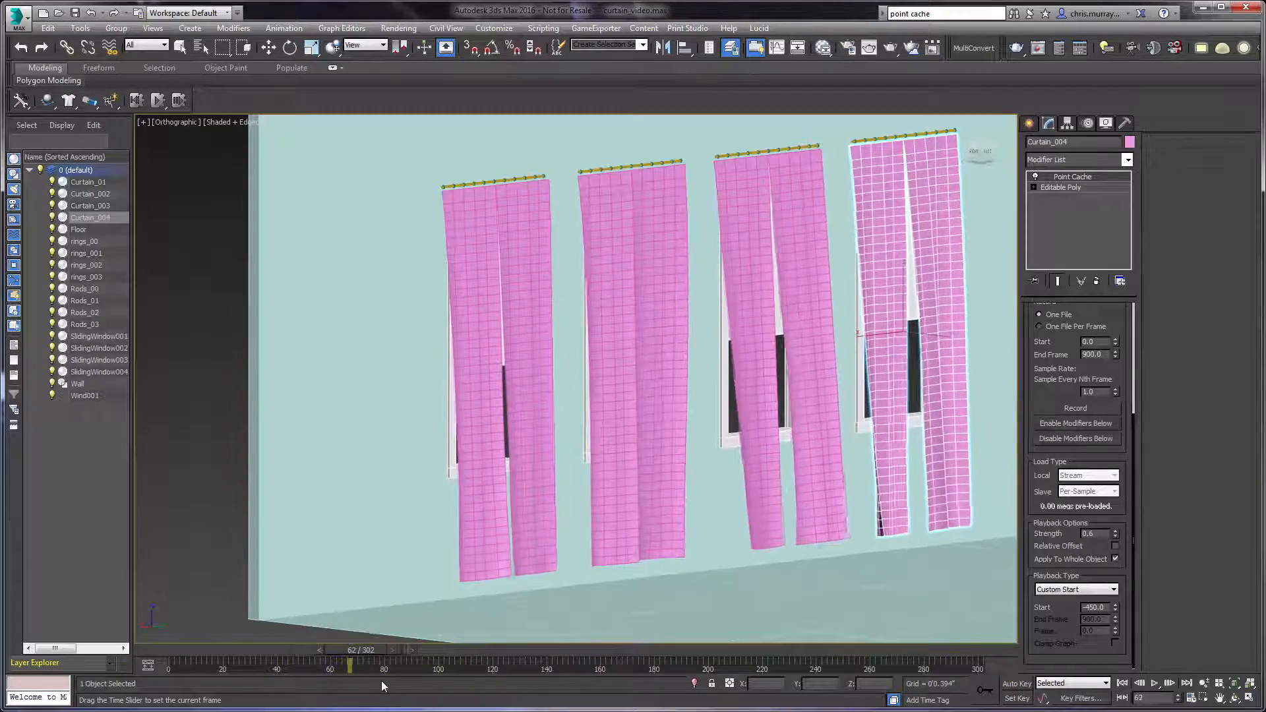
drag(349, 664, 546, 664)
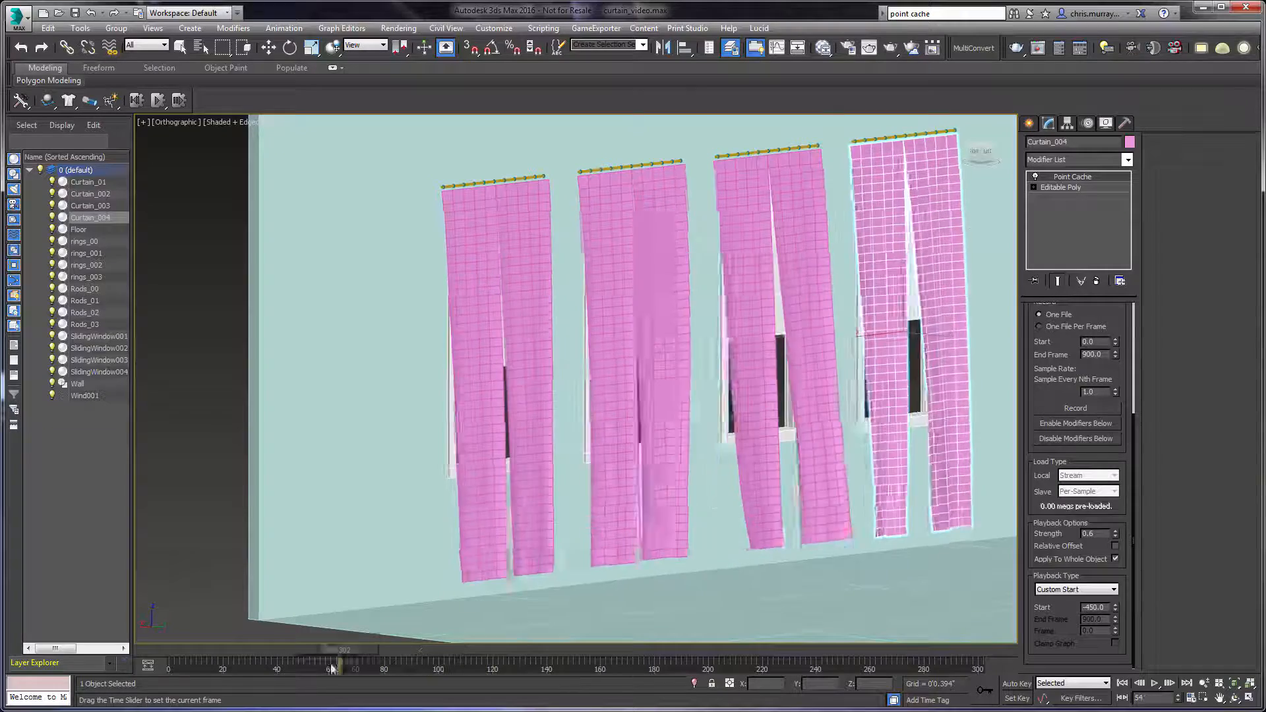
drag(334, 667, 569, 654)
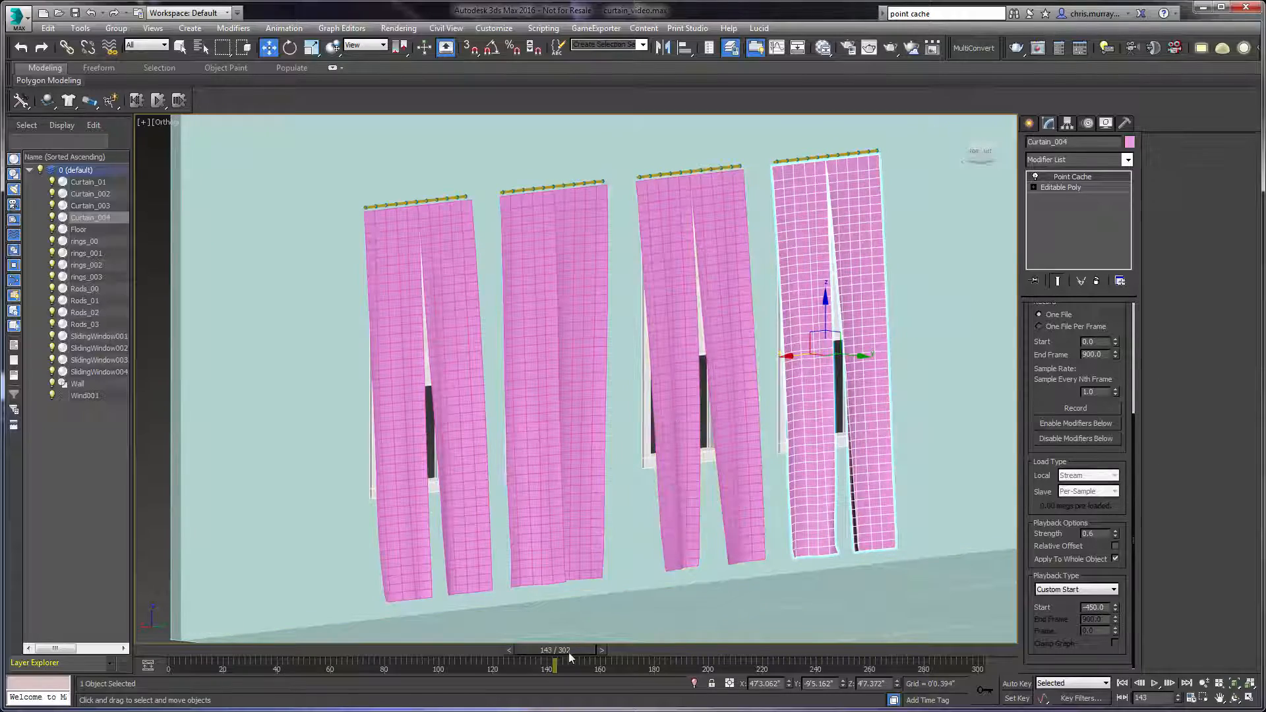
drag(554, 662, 719, 662)
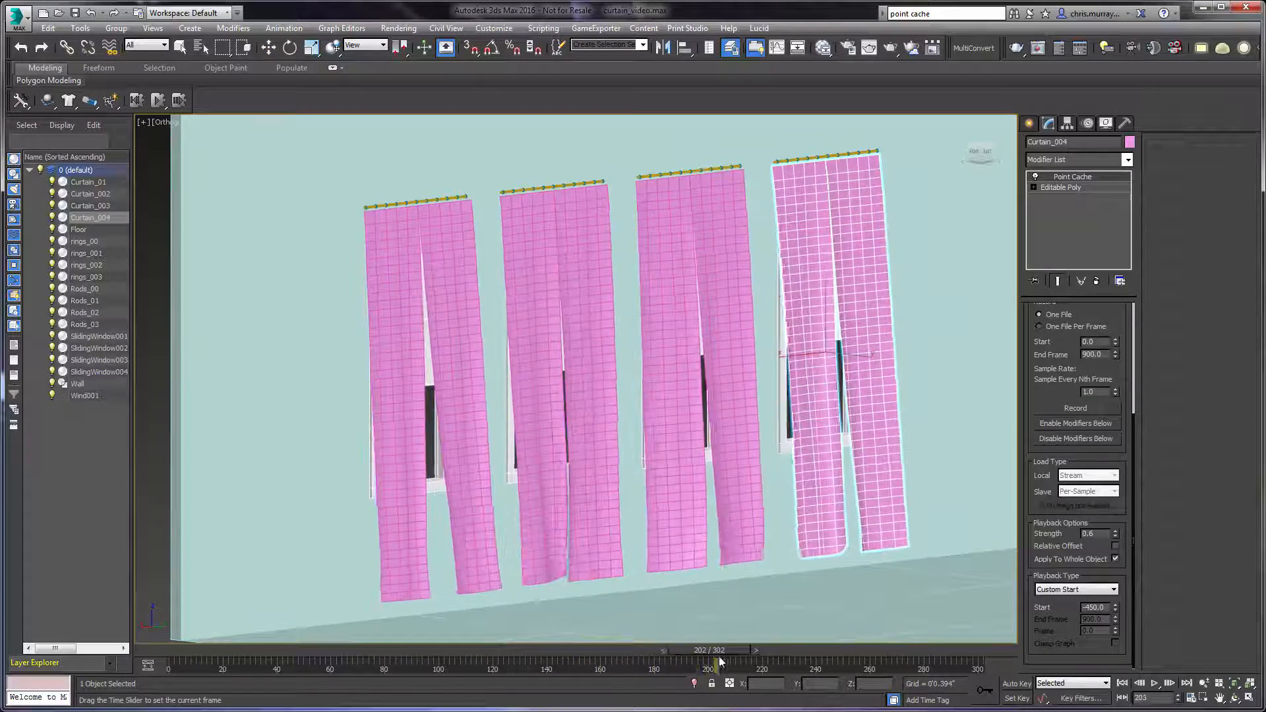
drag(717, 650, 278, 668)
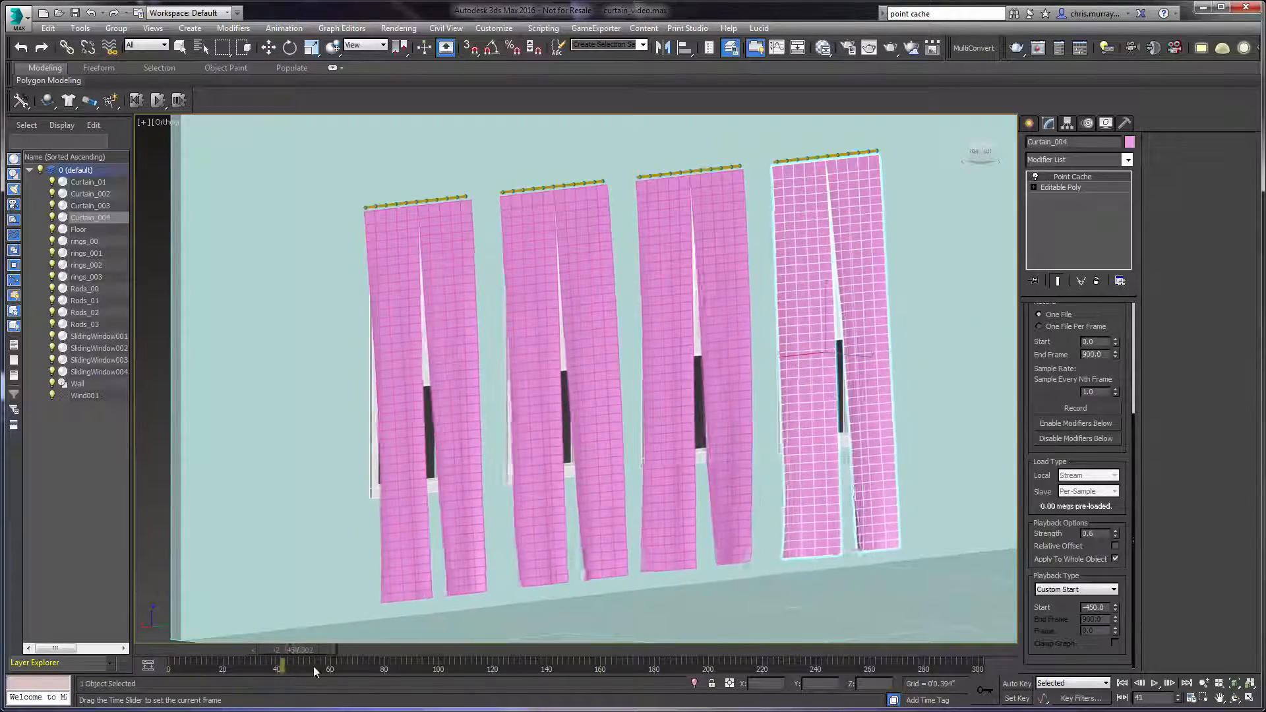
drag(278, 662, 466, 662)
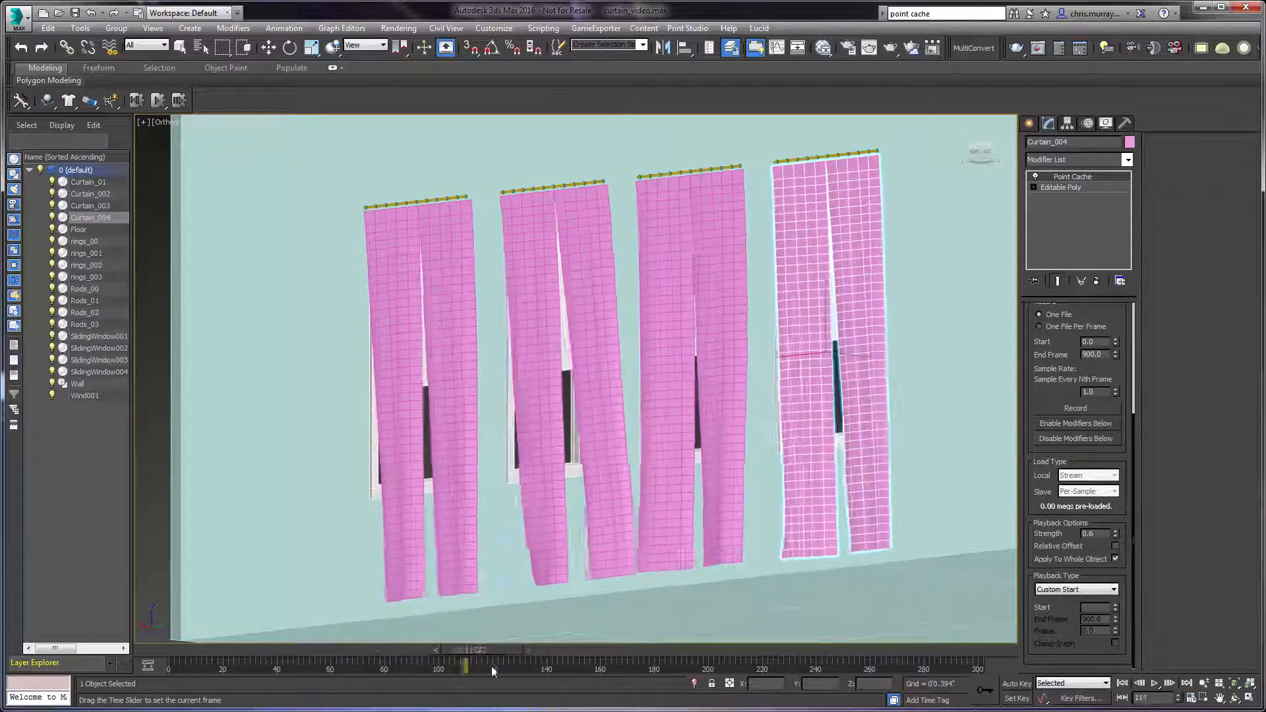
drag(467, 664, 283, 663)
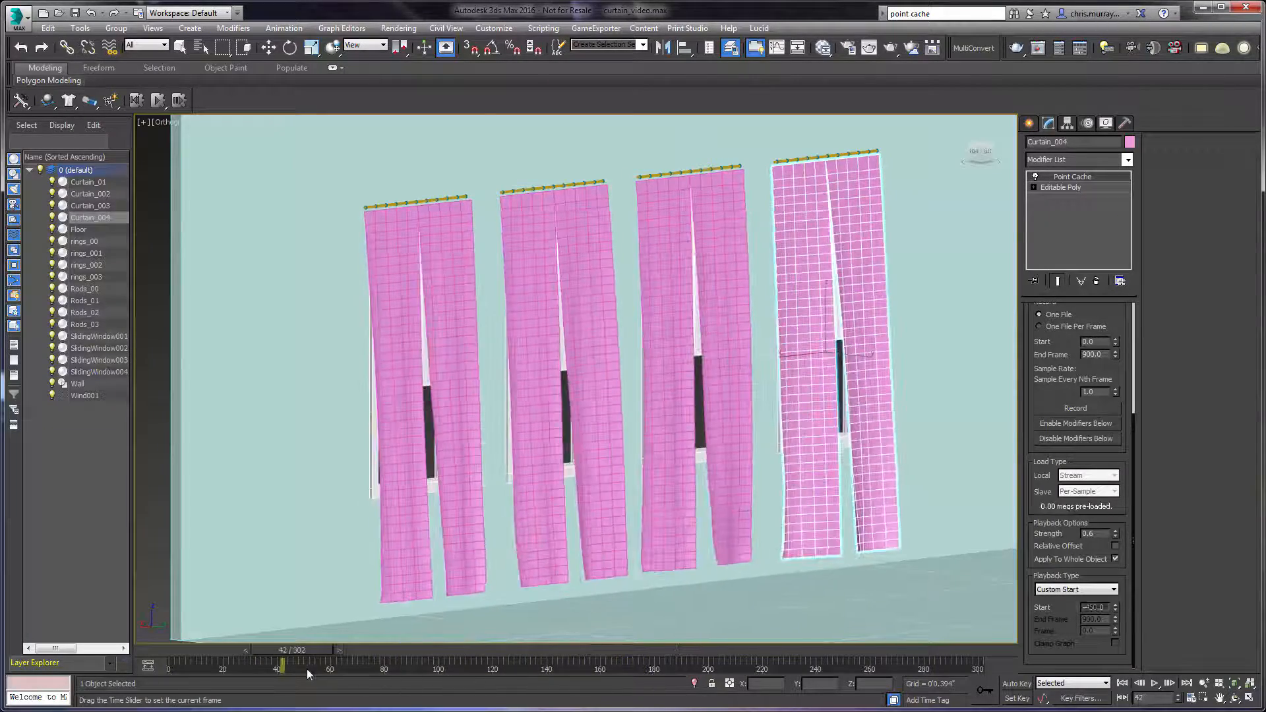
drag(283, 666, 436, 665)
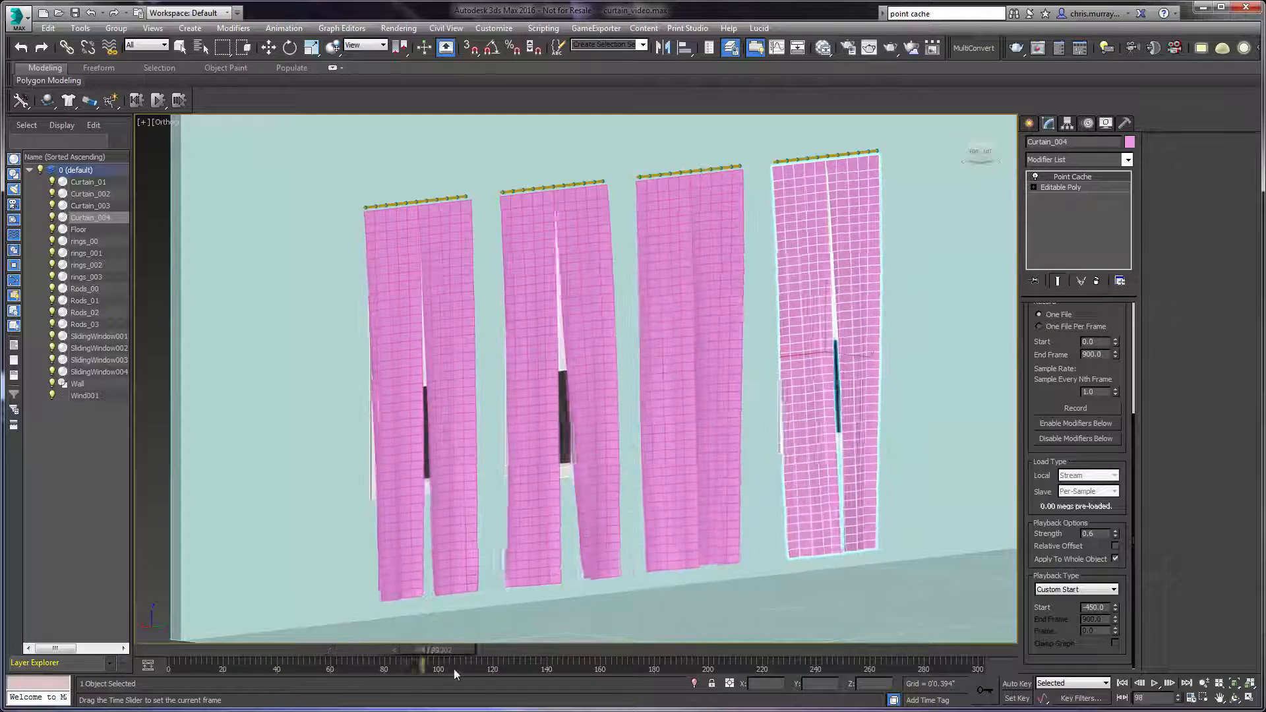
drag(438, 649, 765, 649)
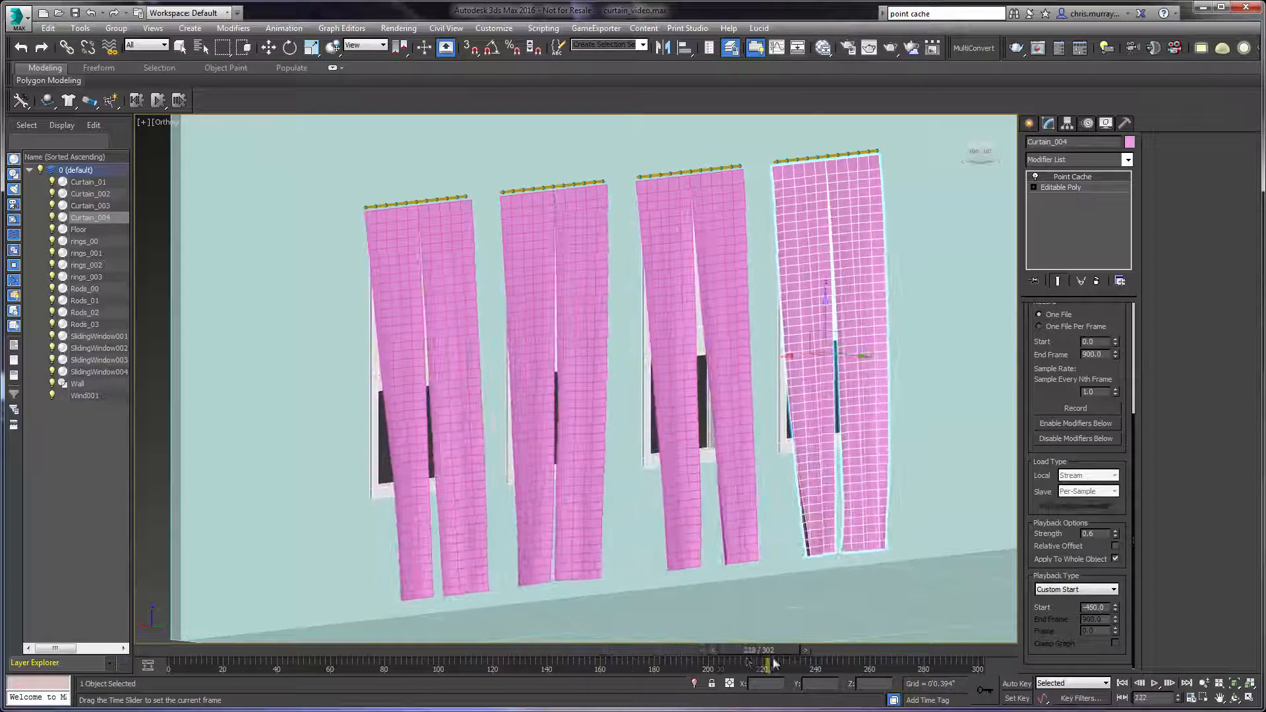